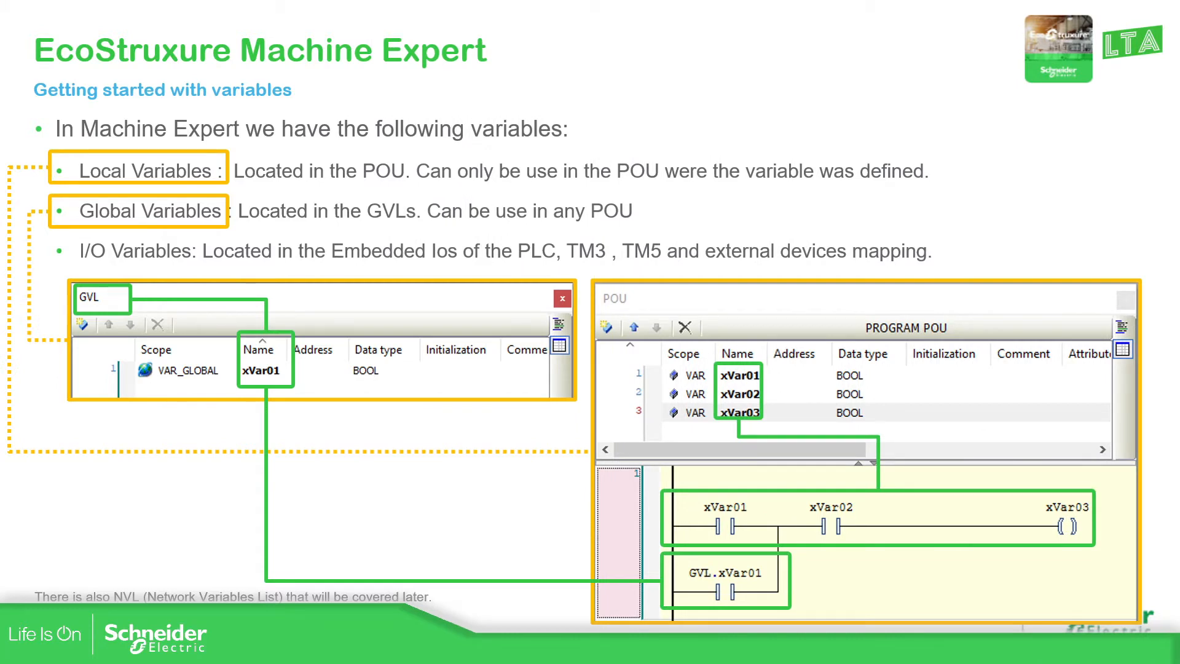
mouse_move(167, 165)
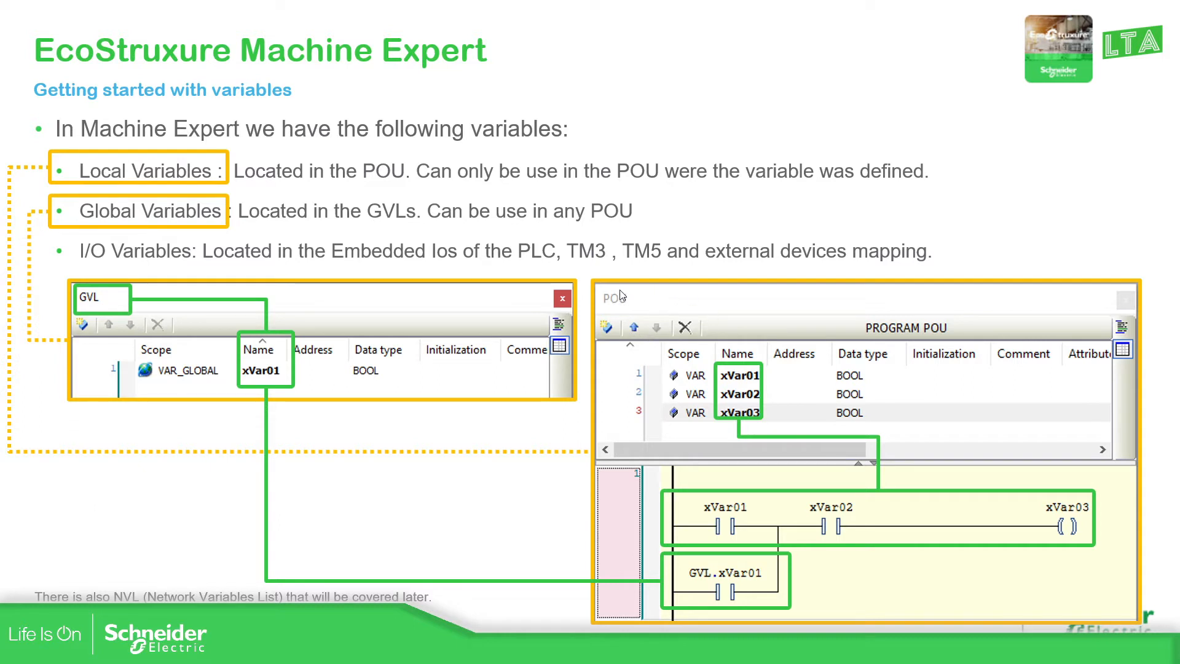
mouse_move(764, 369)
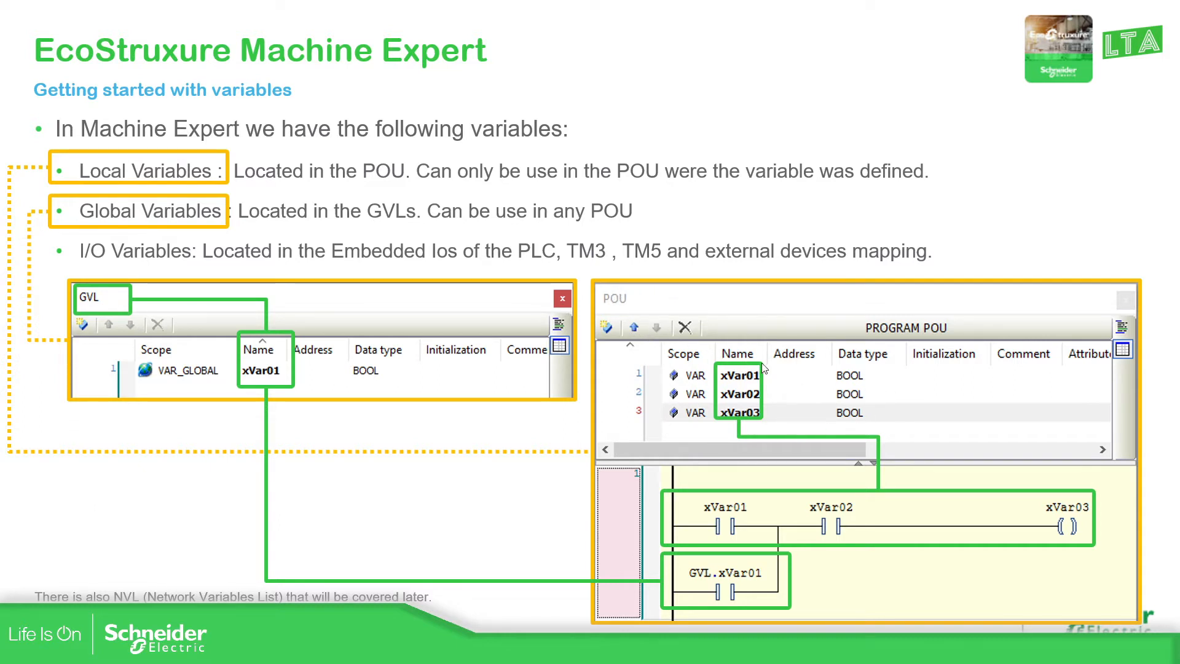
mouse_move(735, 422)
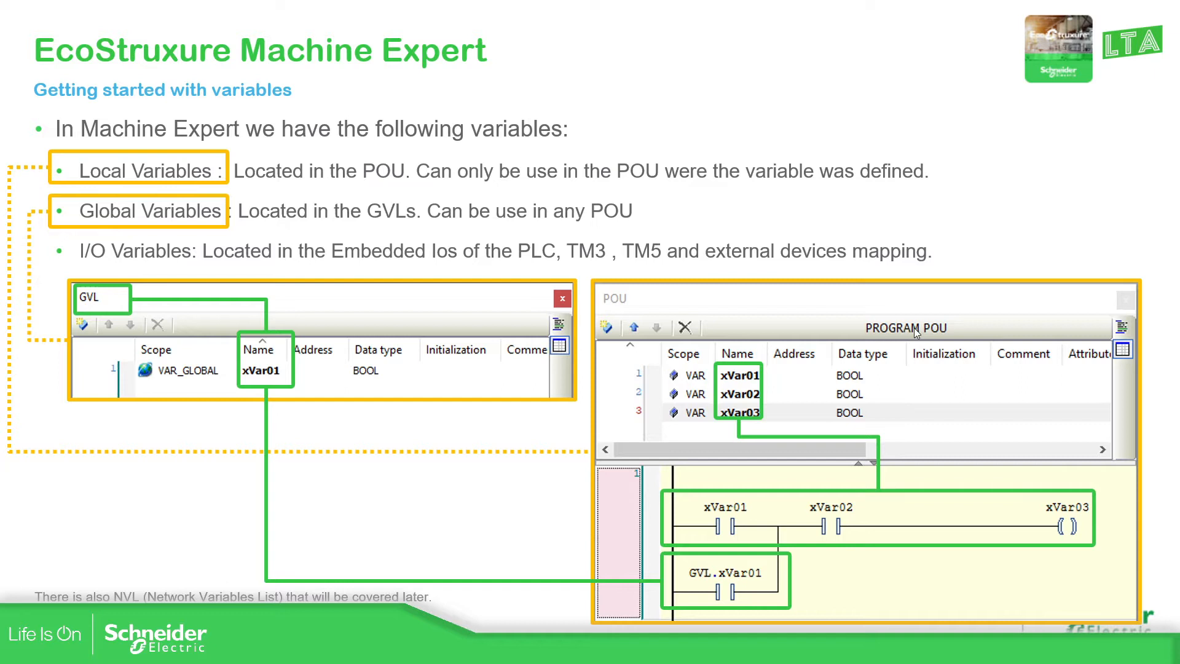
mouse_move(913, 328)
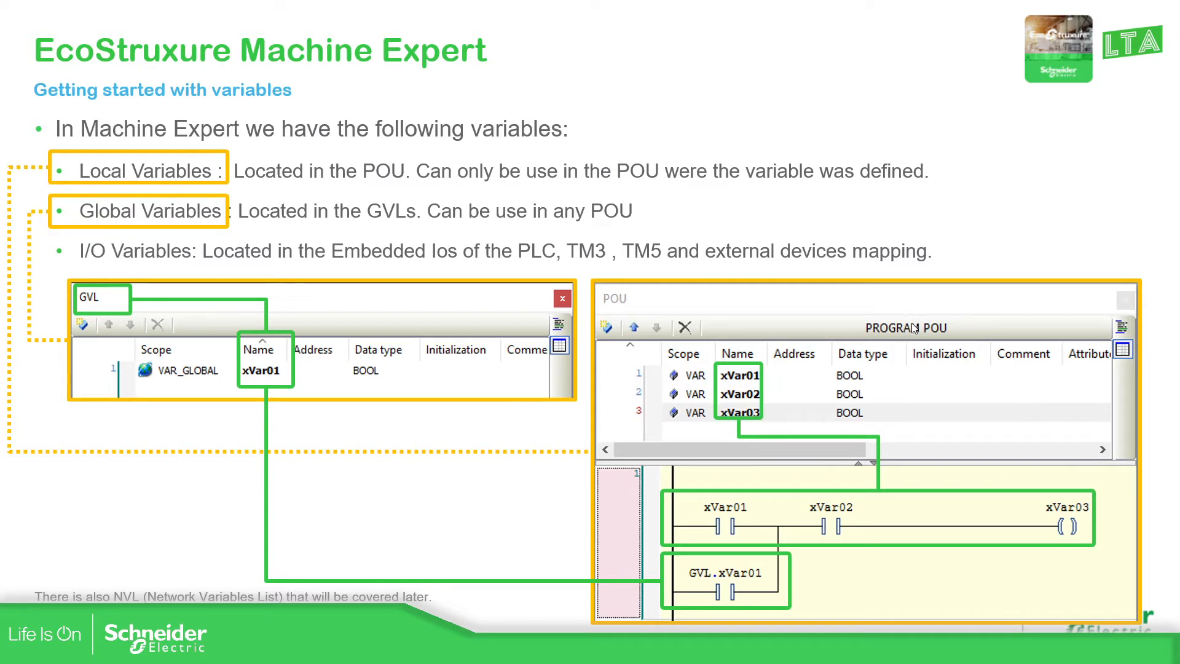
mouse_move(953, 455)
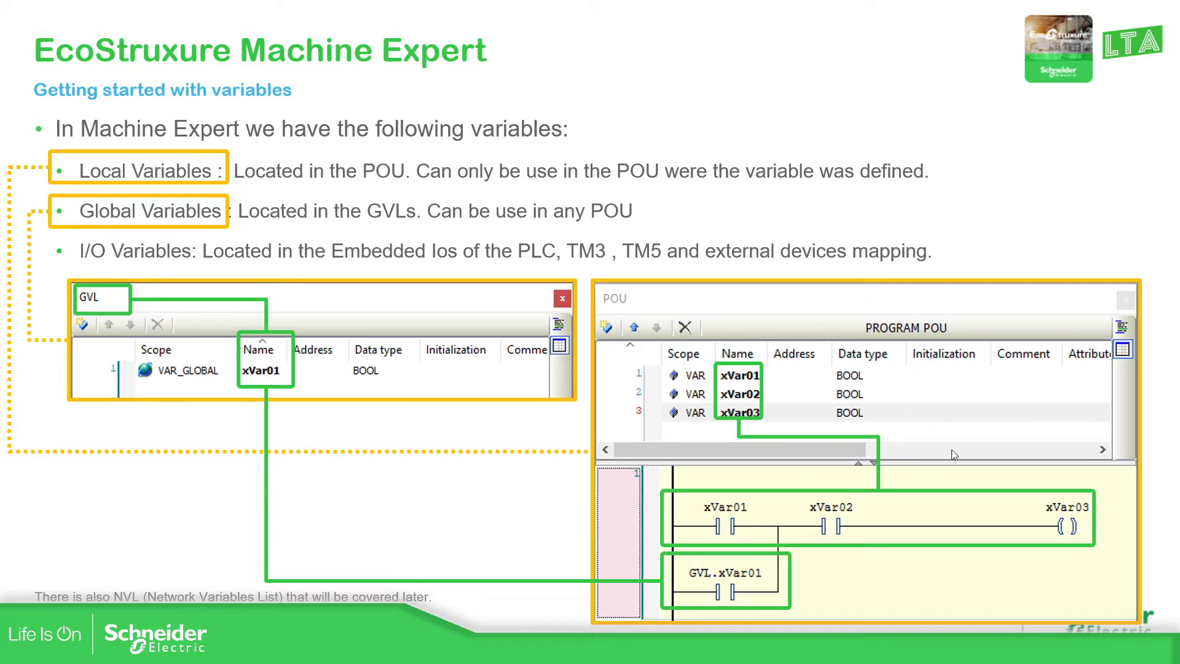
mouse_move(450, 334)
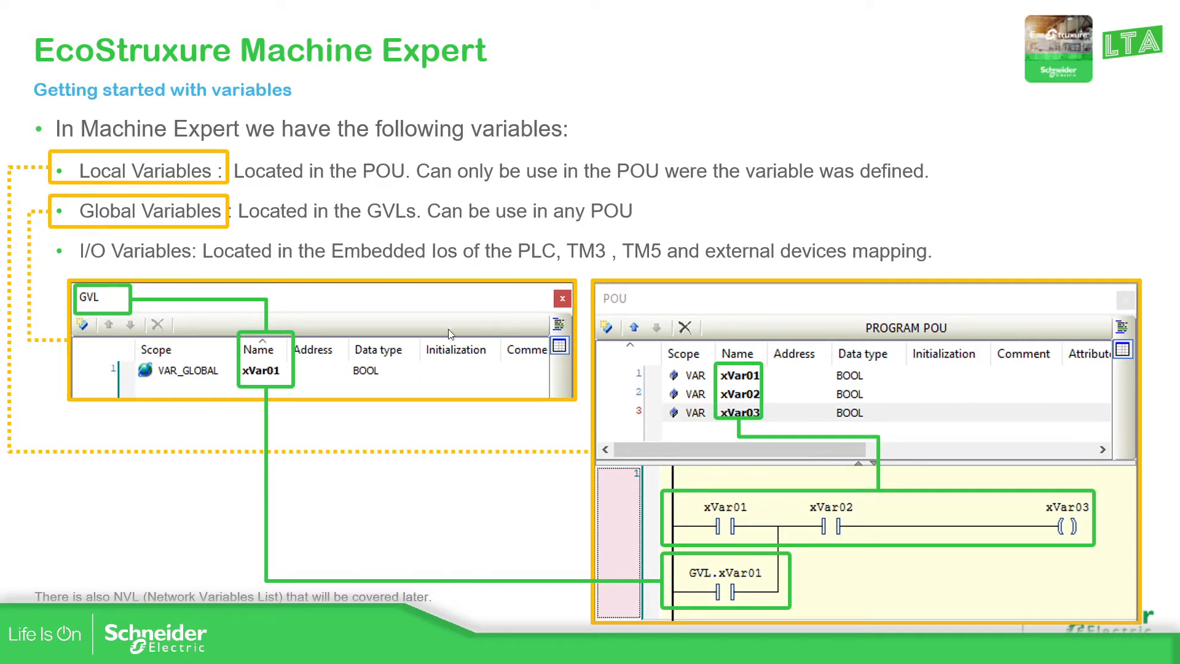
mouse_move(834, 464)
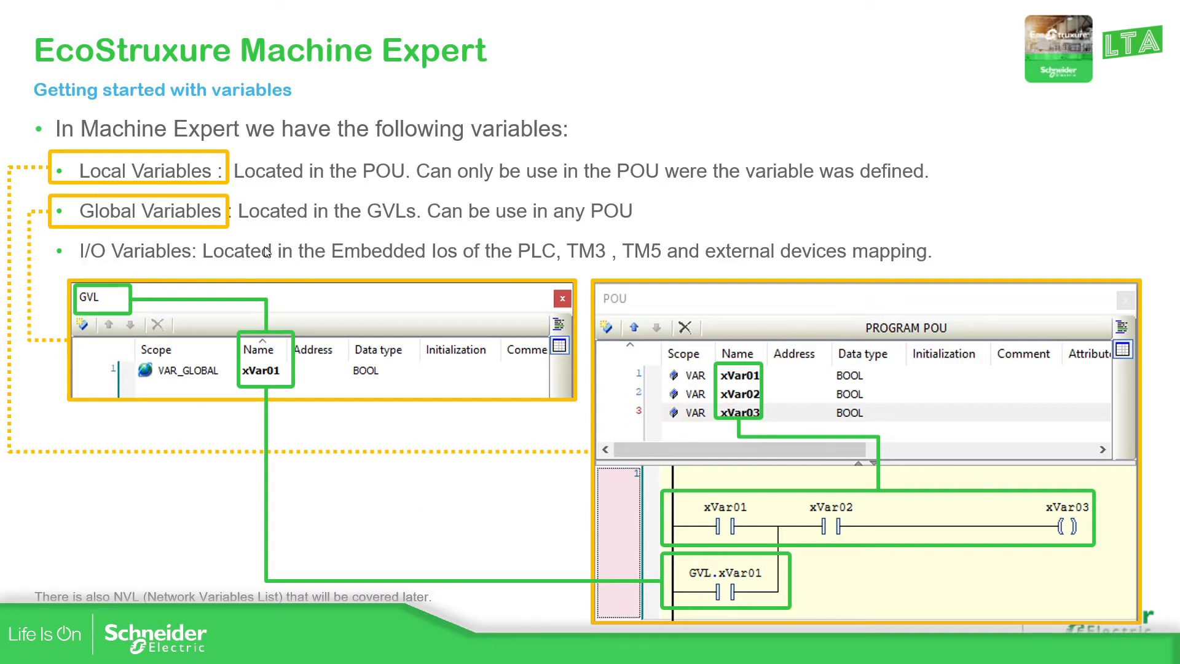
mouse_move(688, 533)
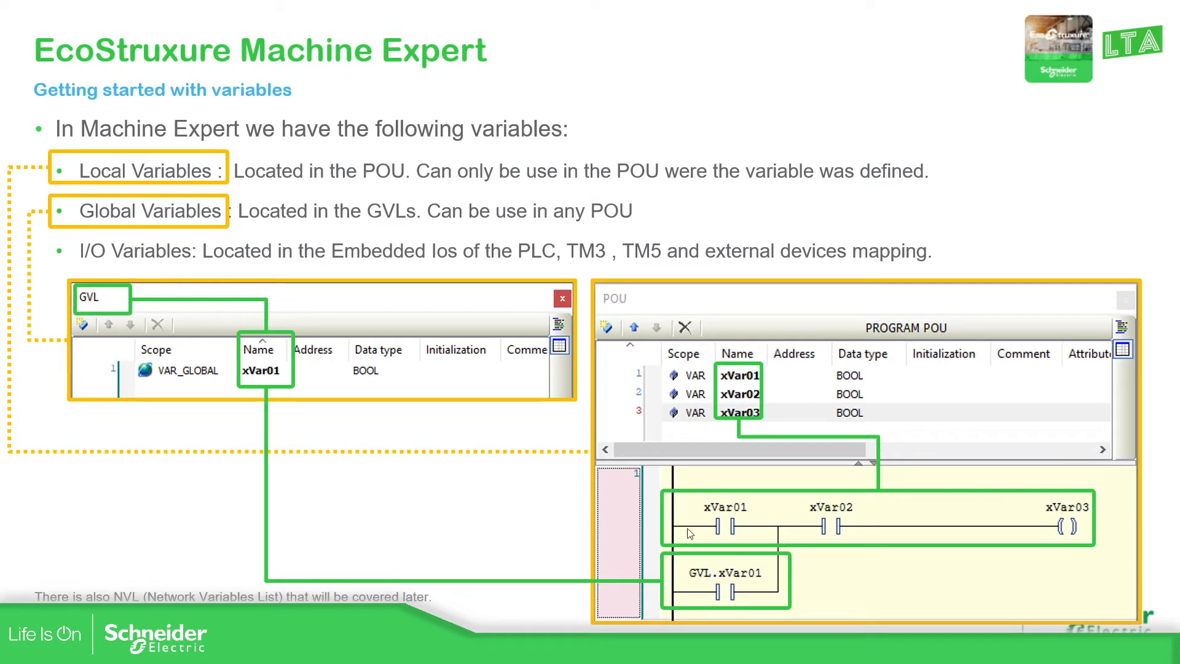
mouse_move(256, 330)
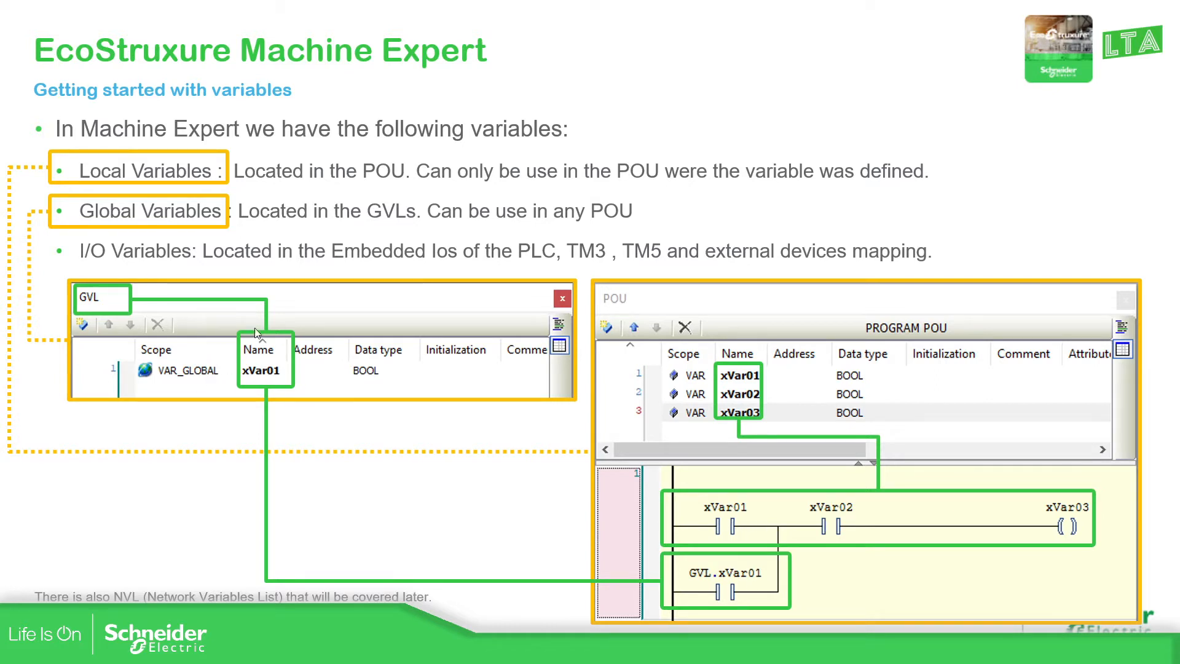
mouse_move(711, 558)
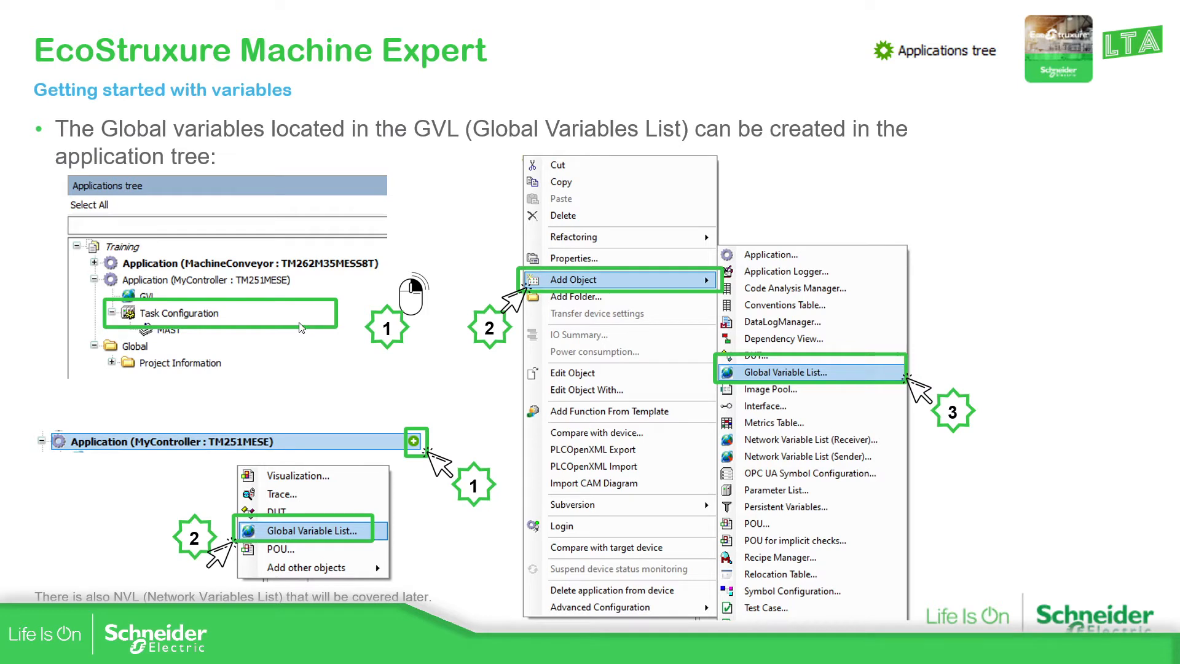
mouse_move(288, 326)
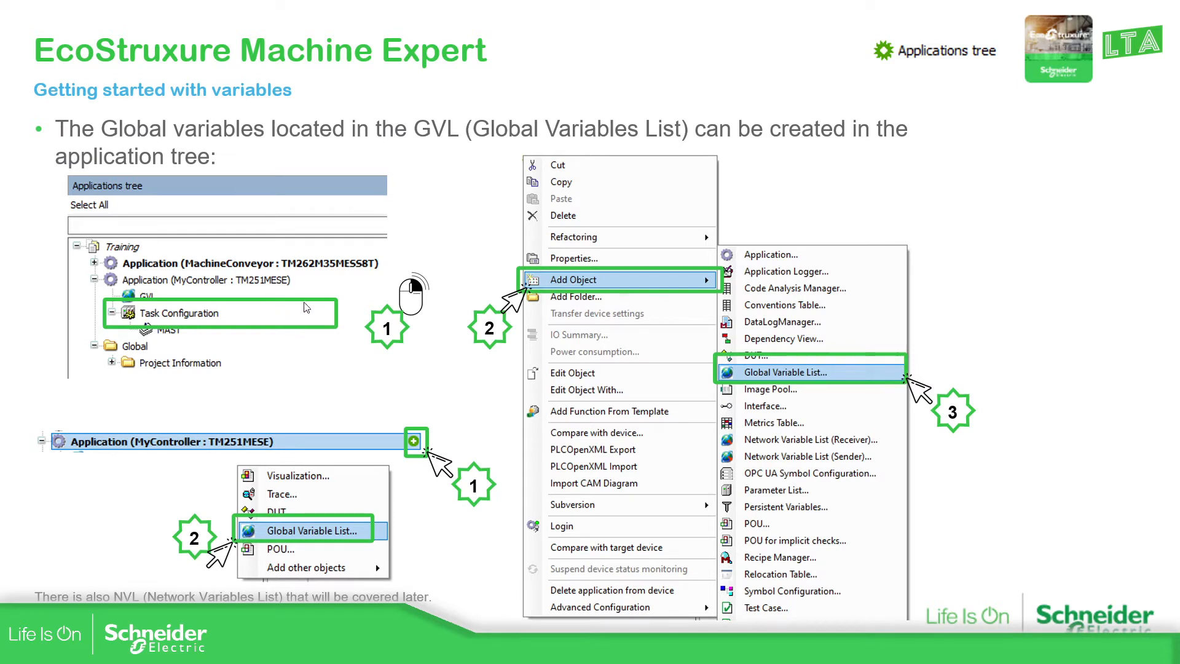
mouse_move(412, 303)
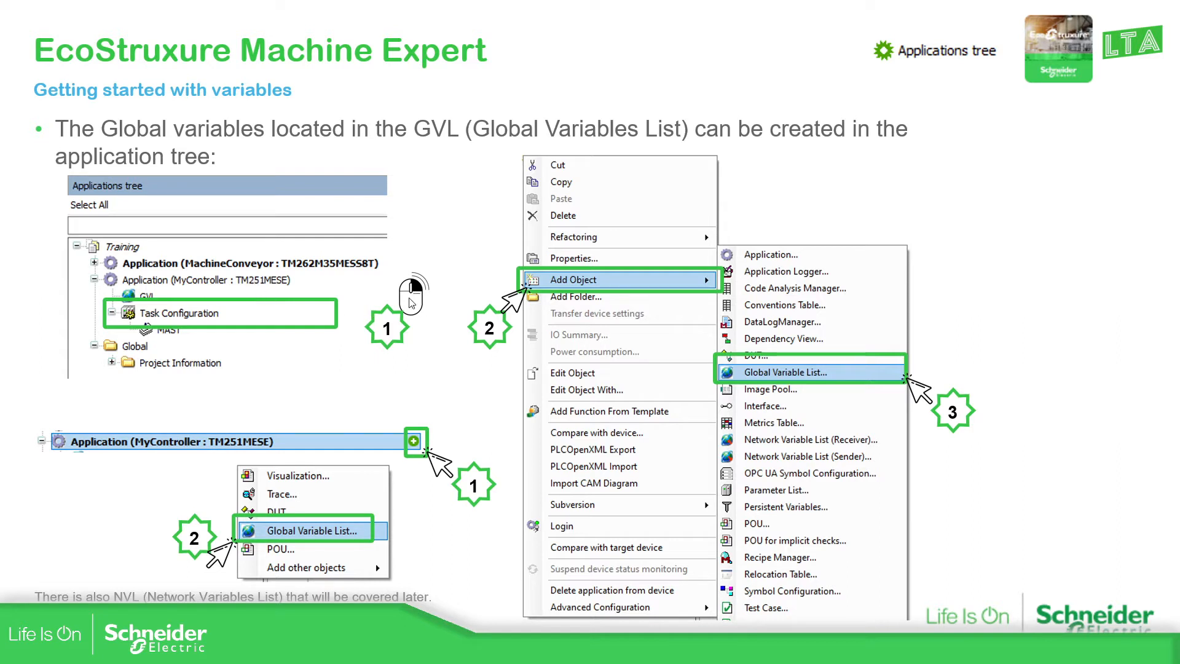
mouse_move(857, 386)
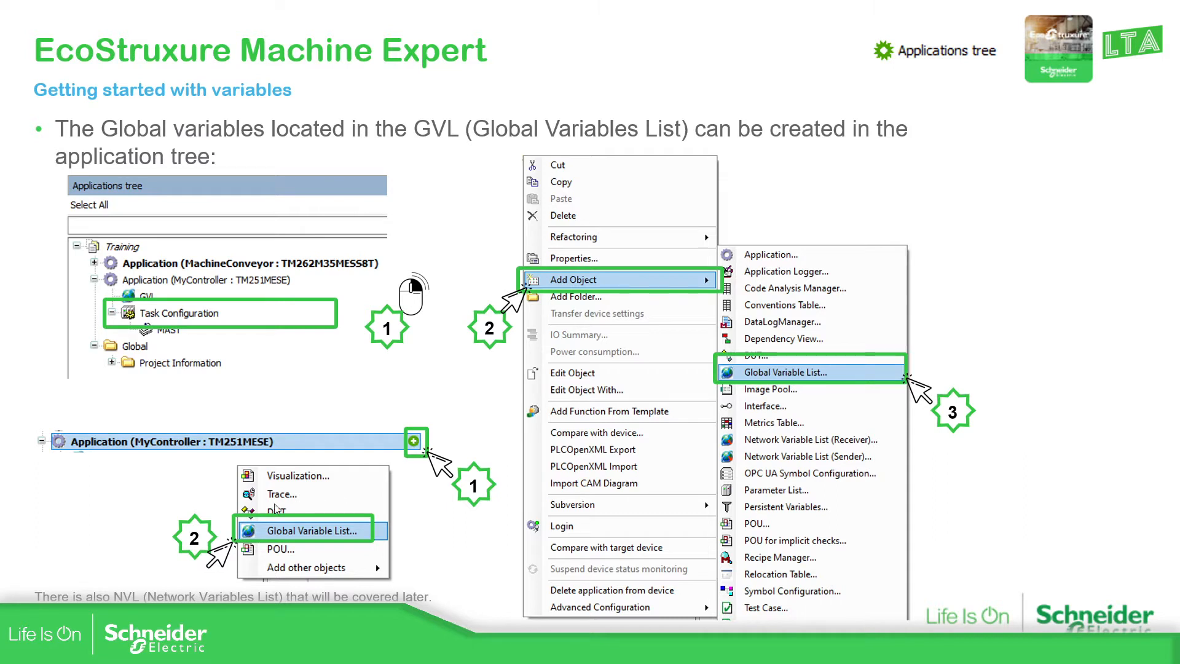
mouse_move(345, 585)
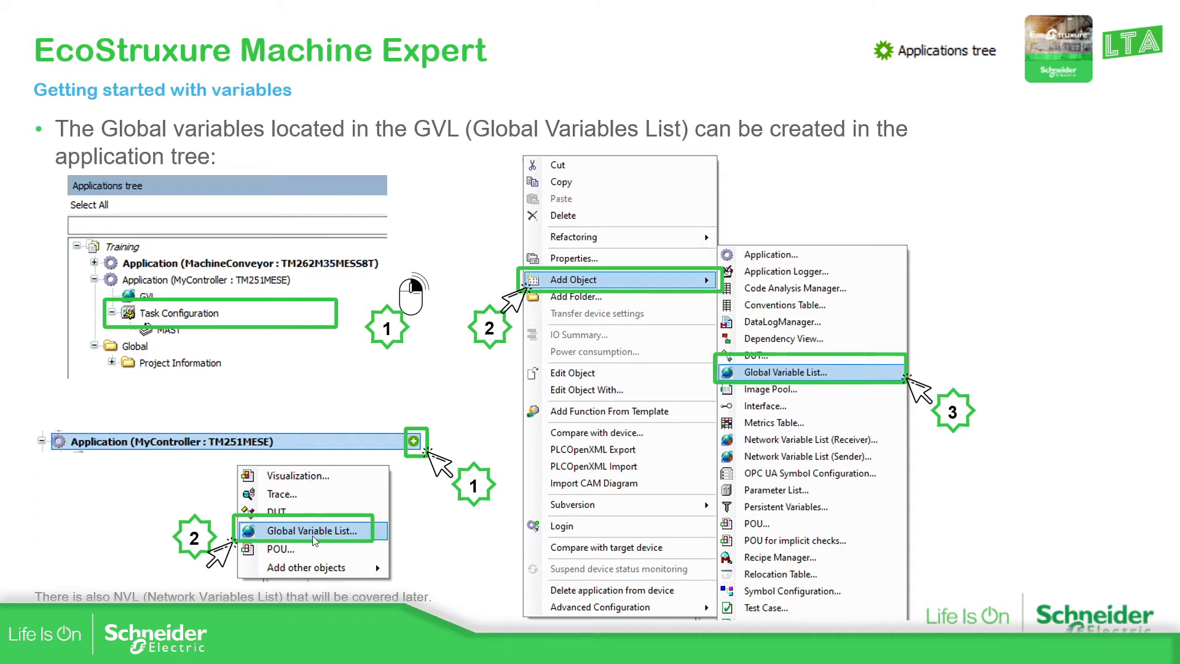
mouse_move(442, 465)
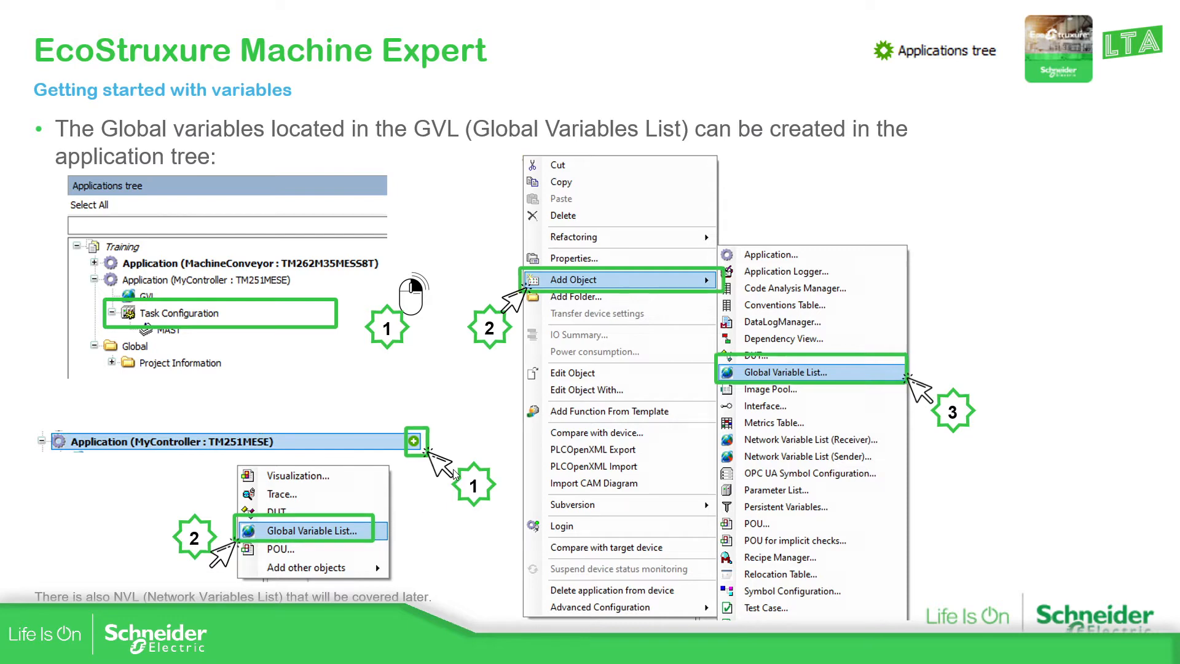
Advance to the 'Tabular view / Textual view' slide for GVL and POU variables.
key("Right")
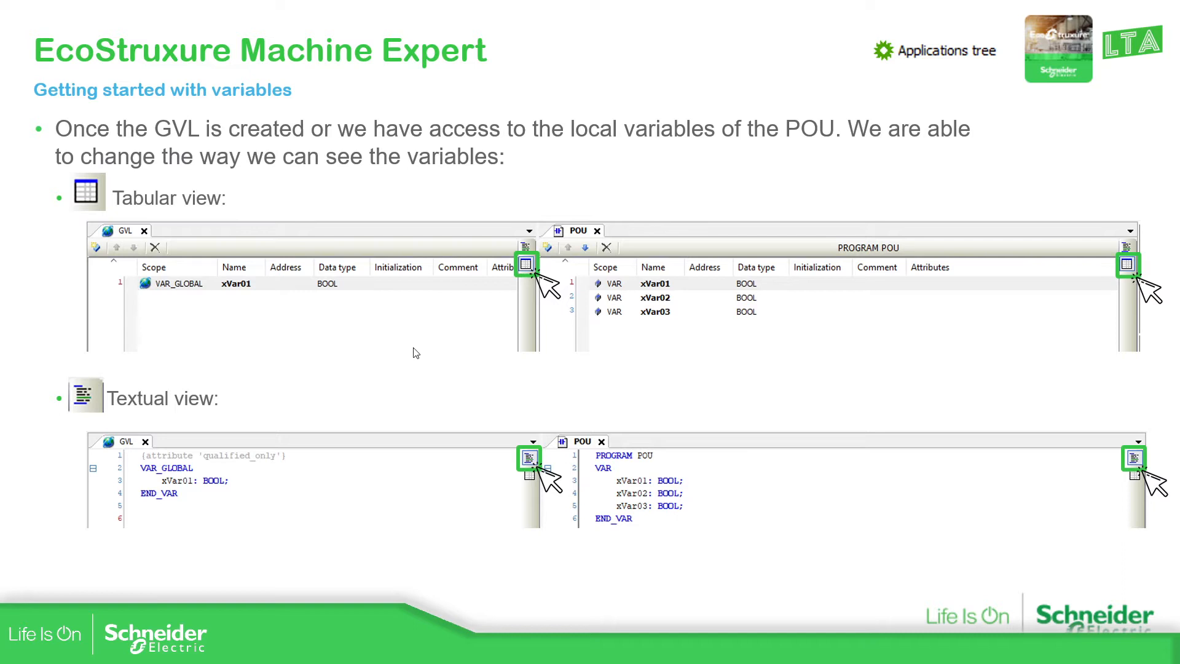
mouse_move(438, 296)
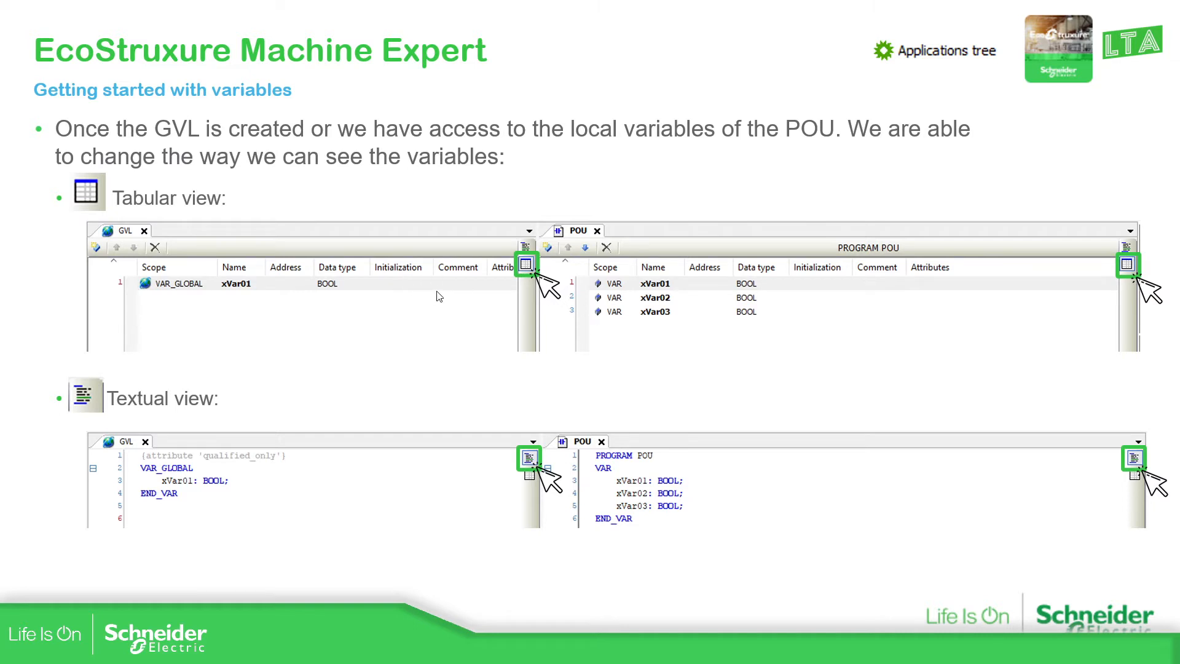
mouse_move(239, 211)
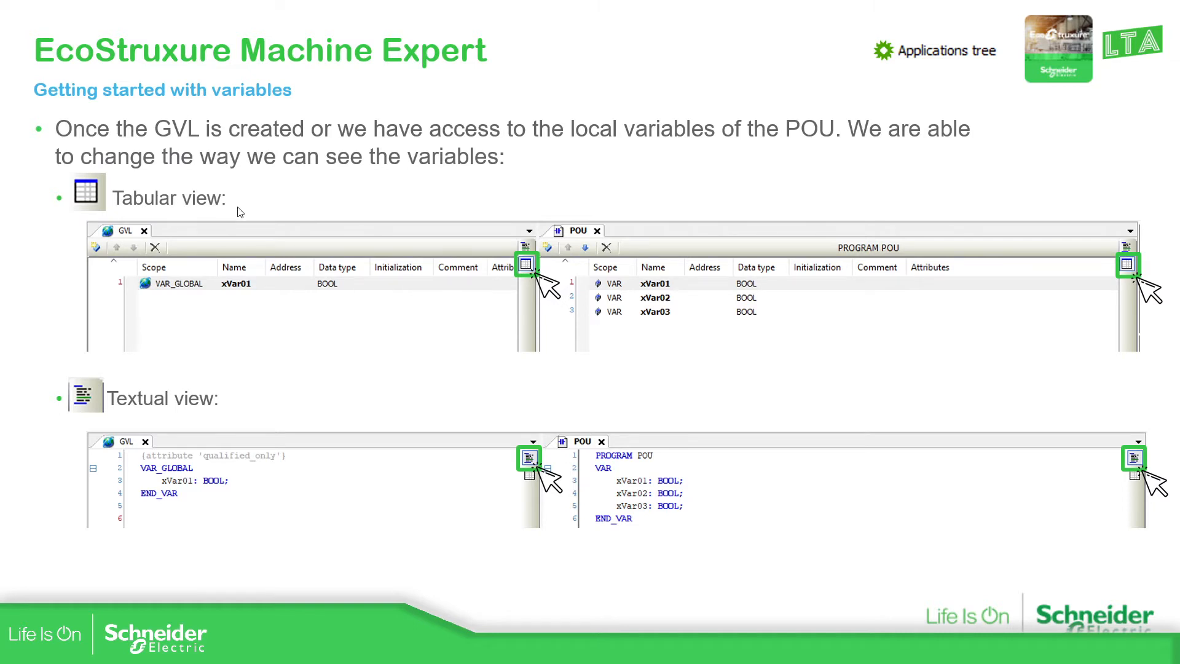
mouse_move(634, 253)
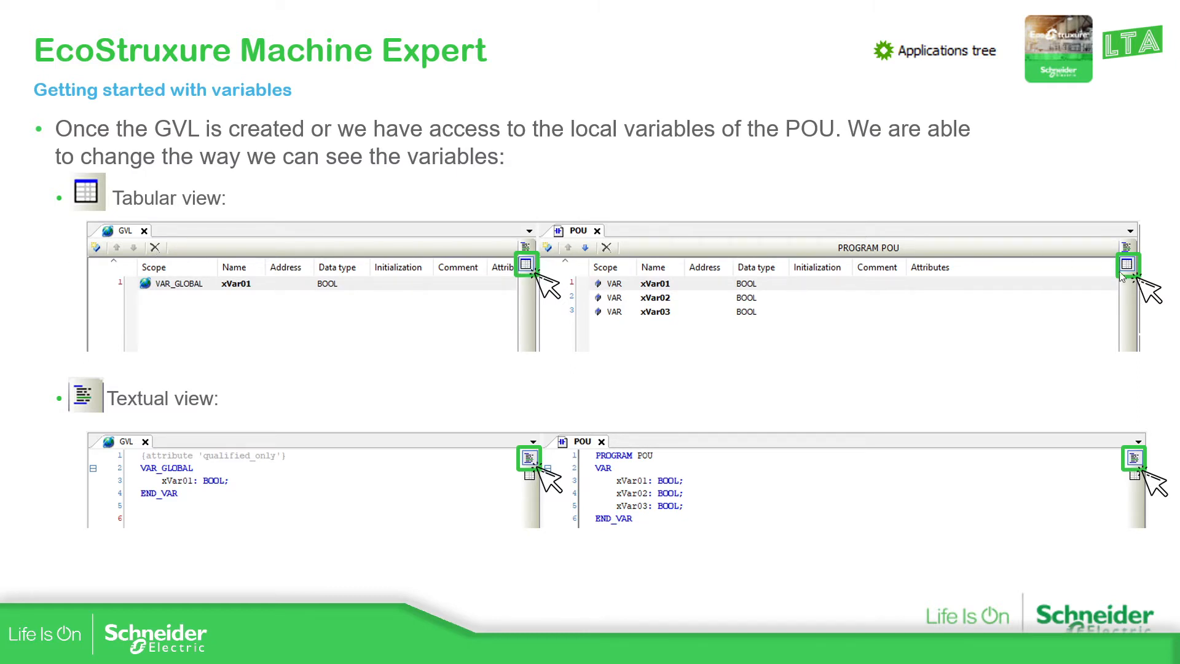
mouse_move(156, 298)
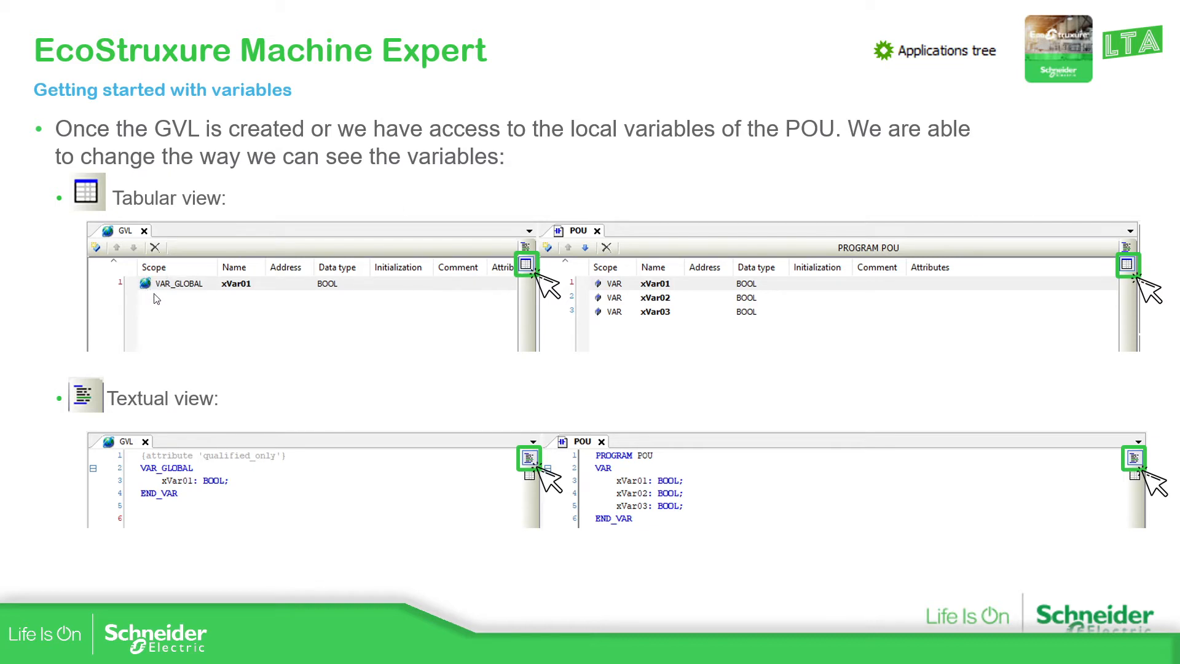
mouse_move(267, 331)
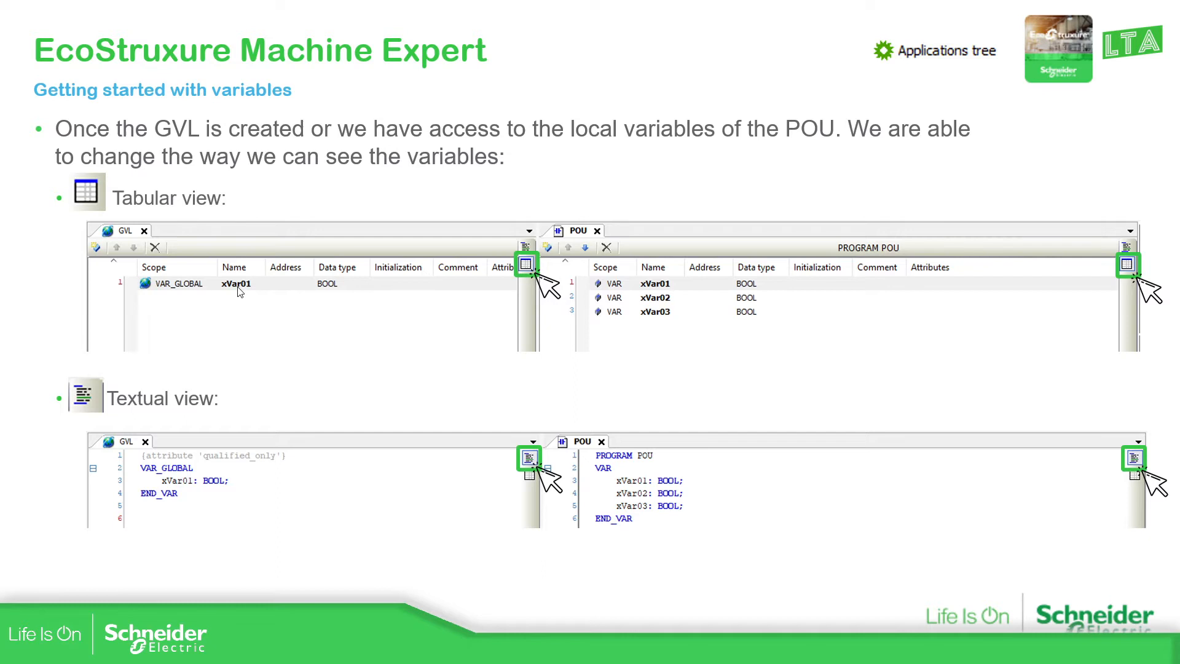
mouse_move(789, 312)
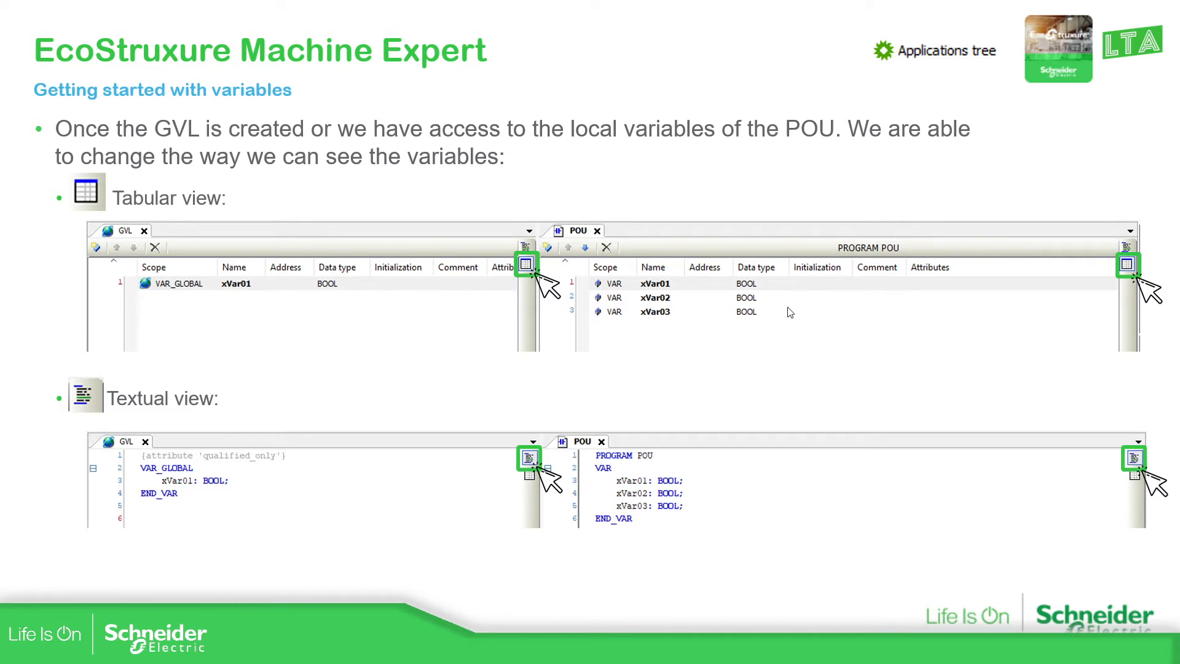
mouse_move(360, 393)
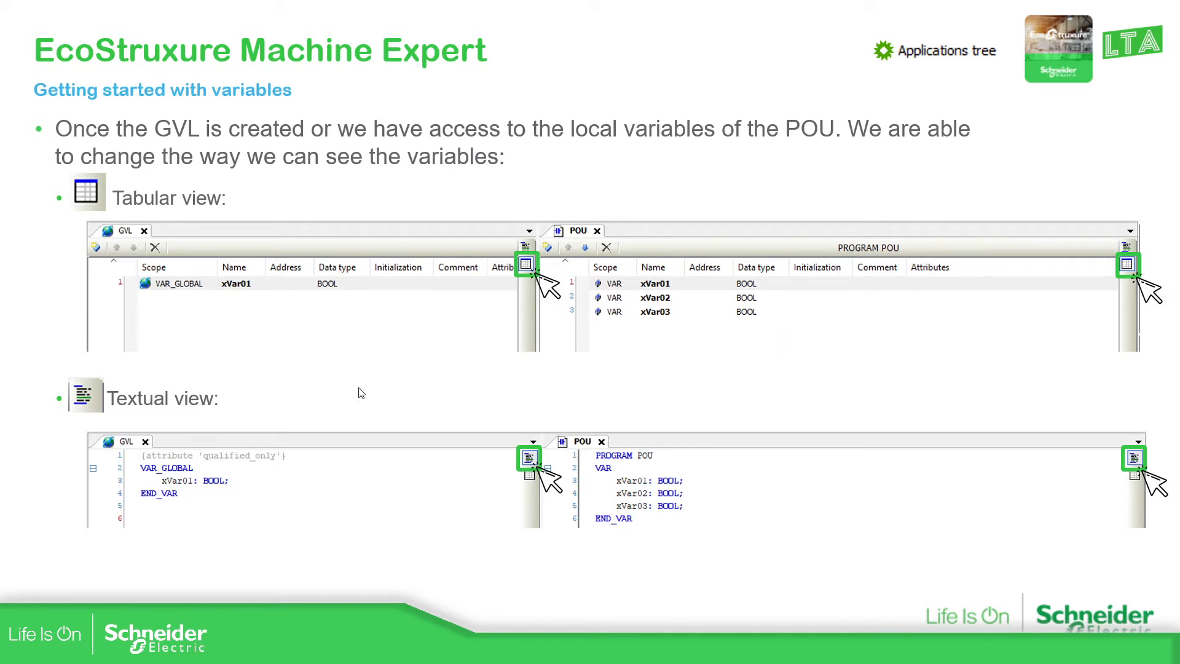
mouse_move(93, 396)
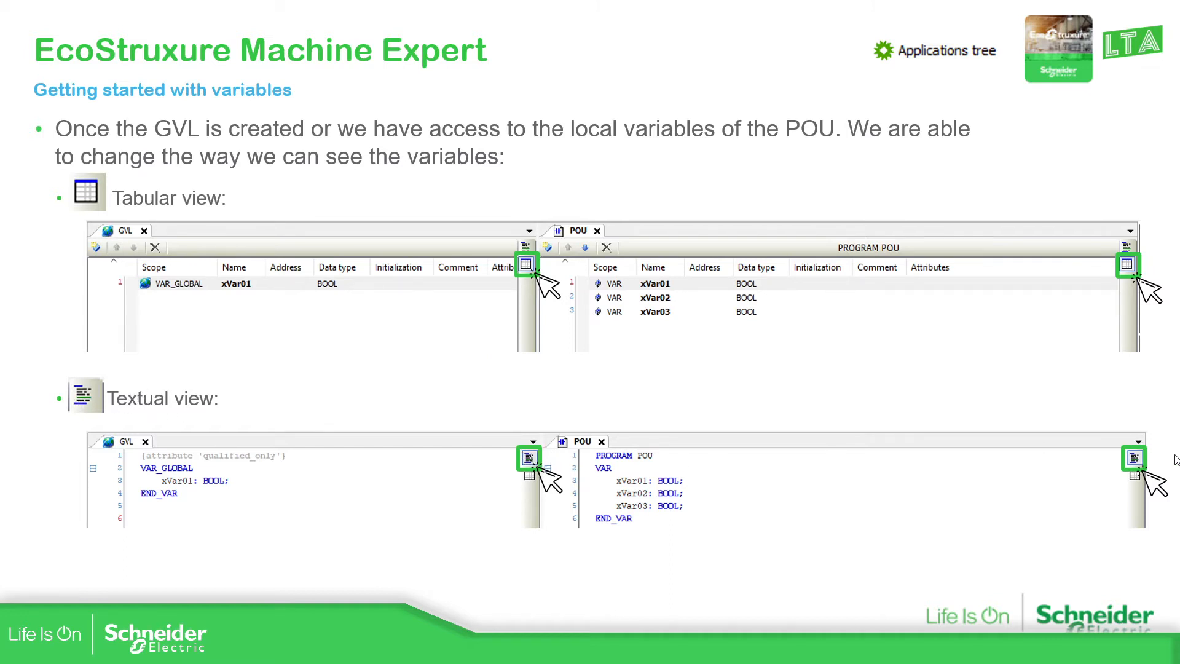
mouse_move(280, 477)
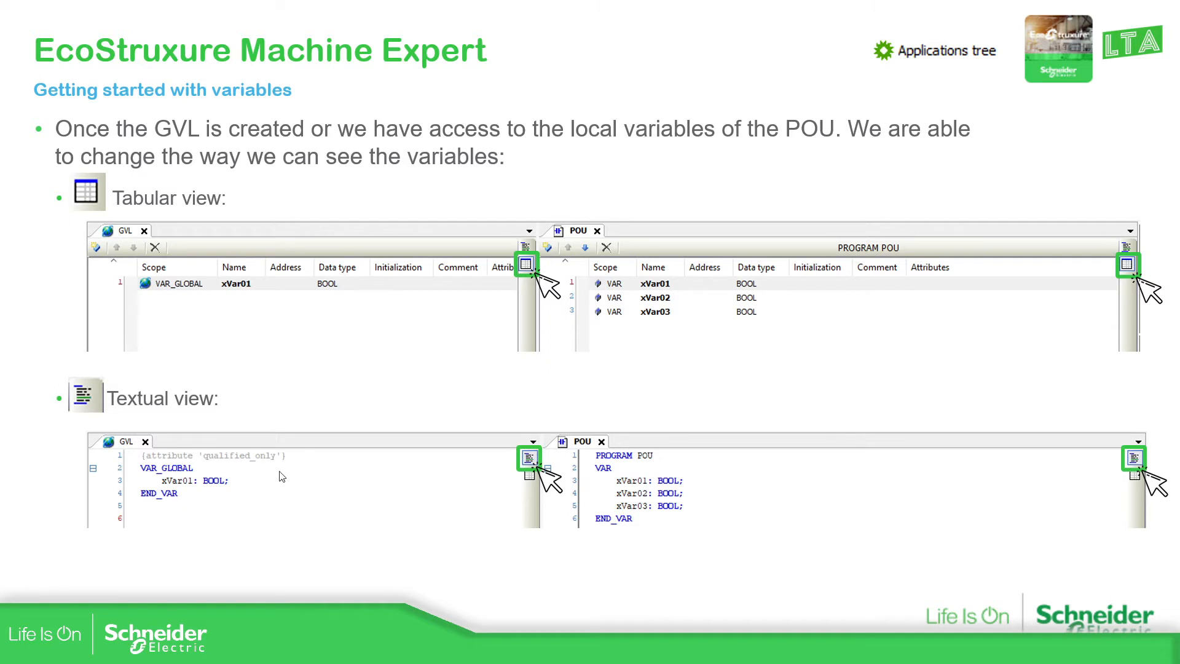
mouse_move(991, 460)
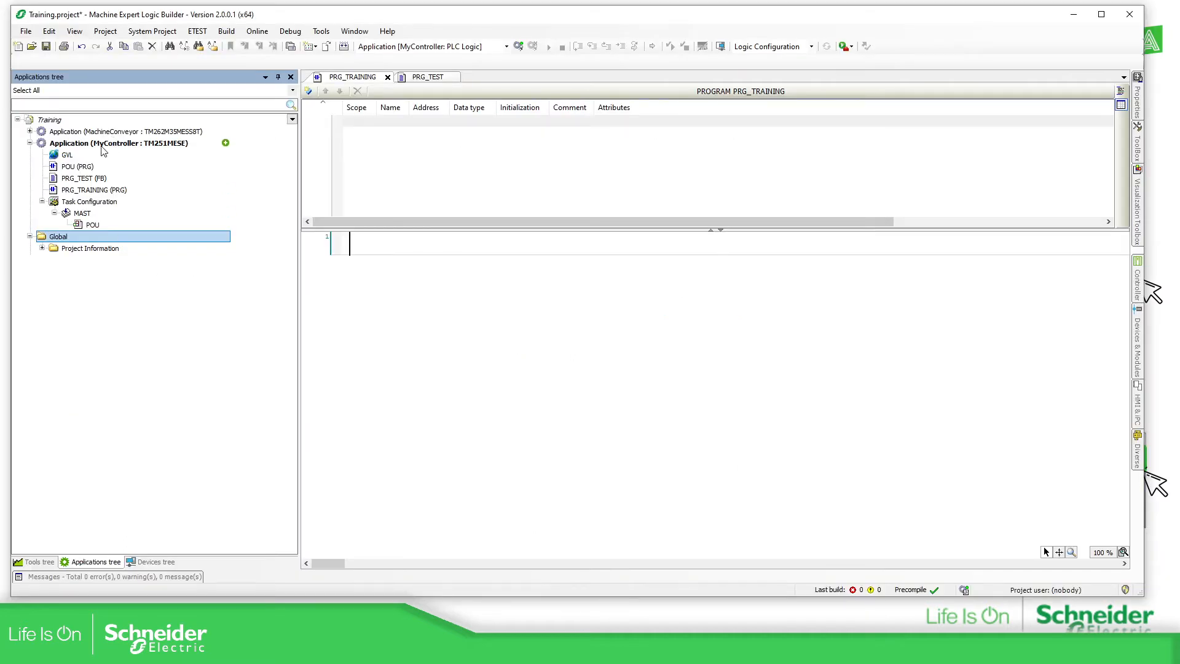
Add a Global Variable List named GVL_TRAINING under Application (MyController).
right_click(102, 143)
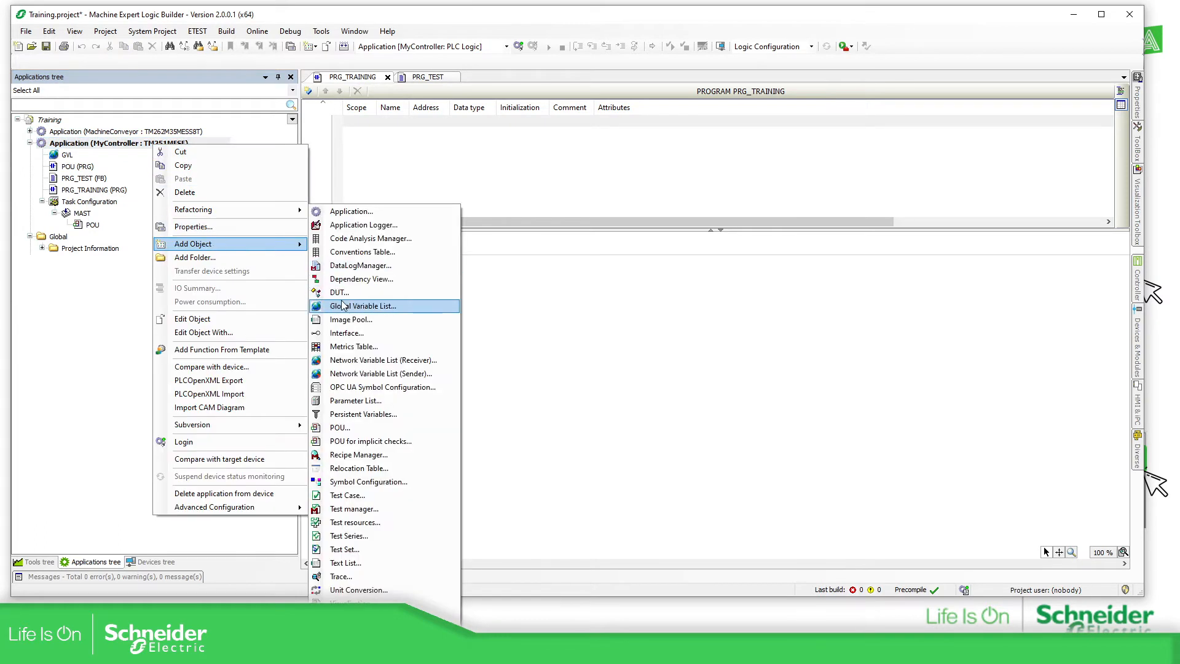
left_click(363, 306)
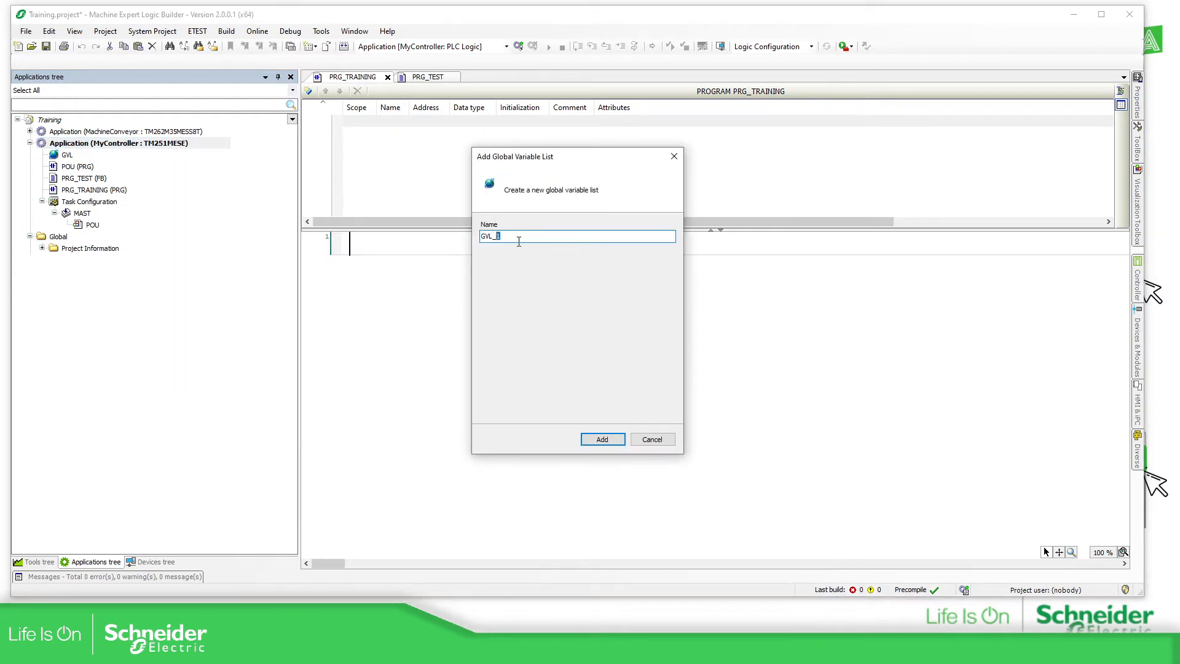
type("GVL_TRAINIG")
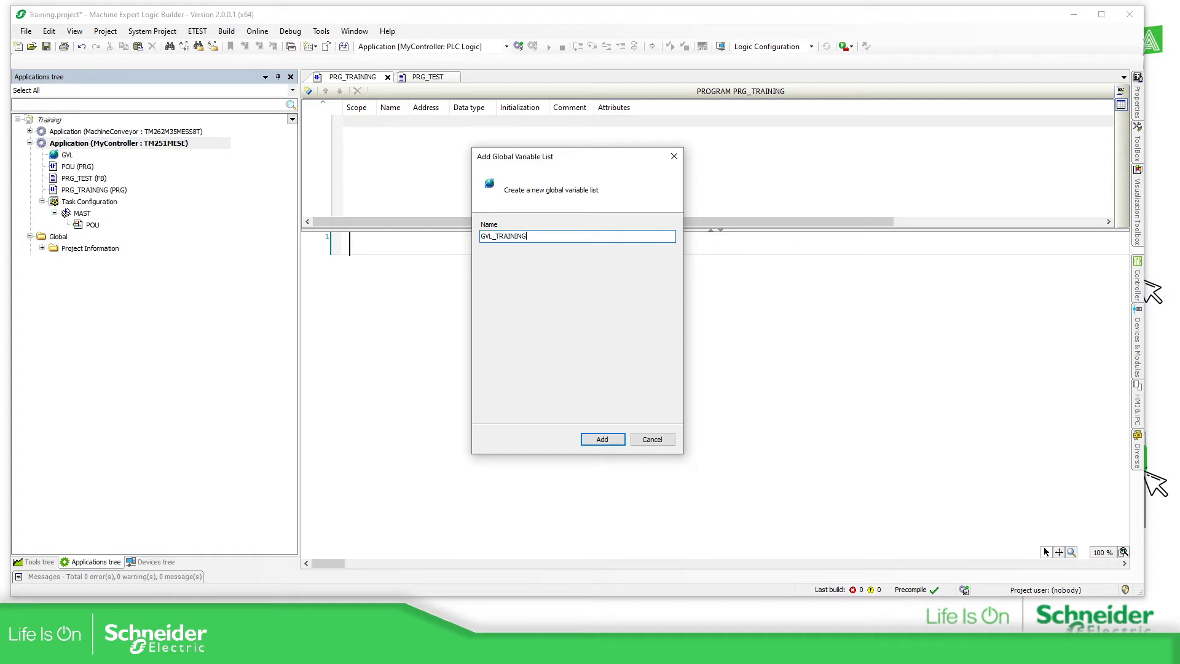
left_click(602, 438)
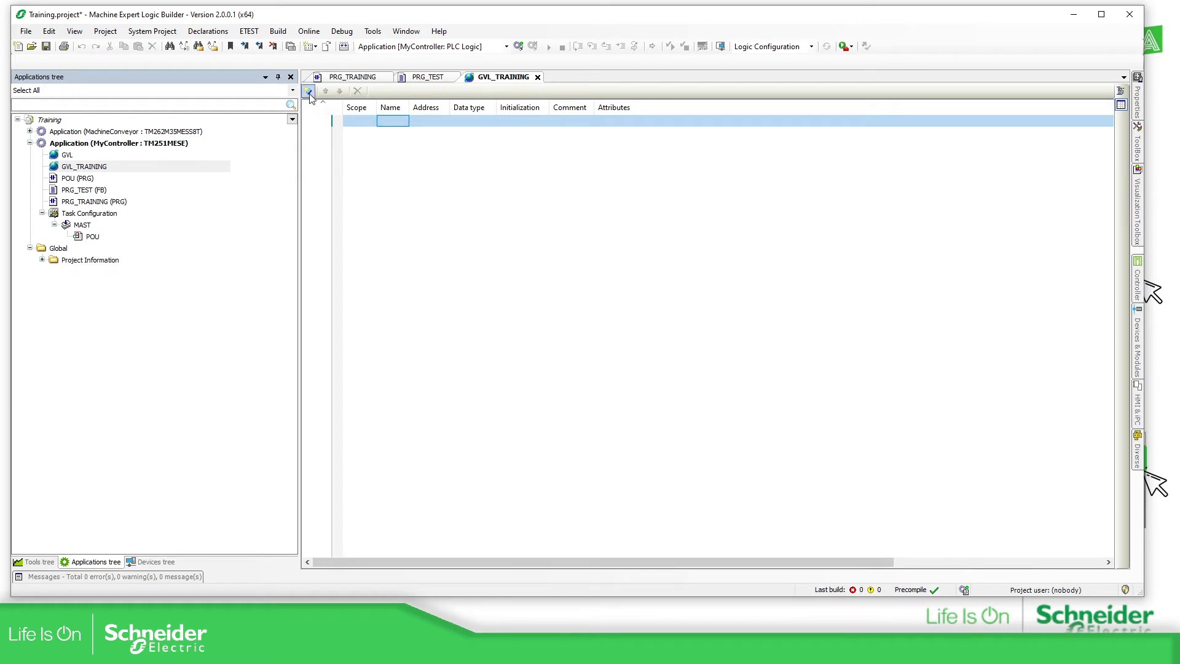
mouse_move(309, 91)
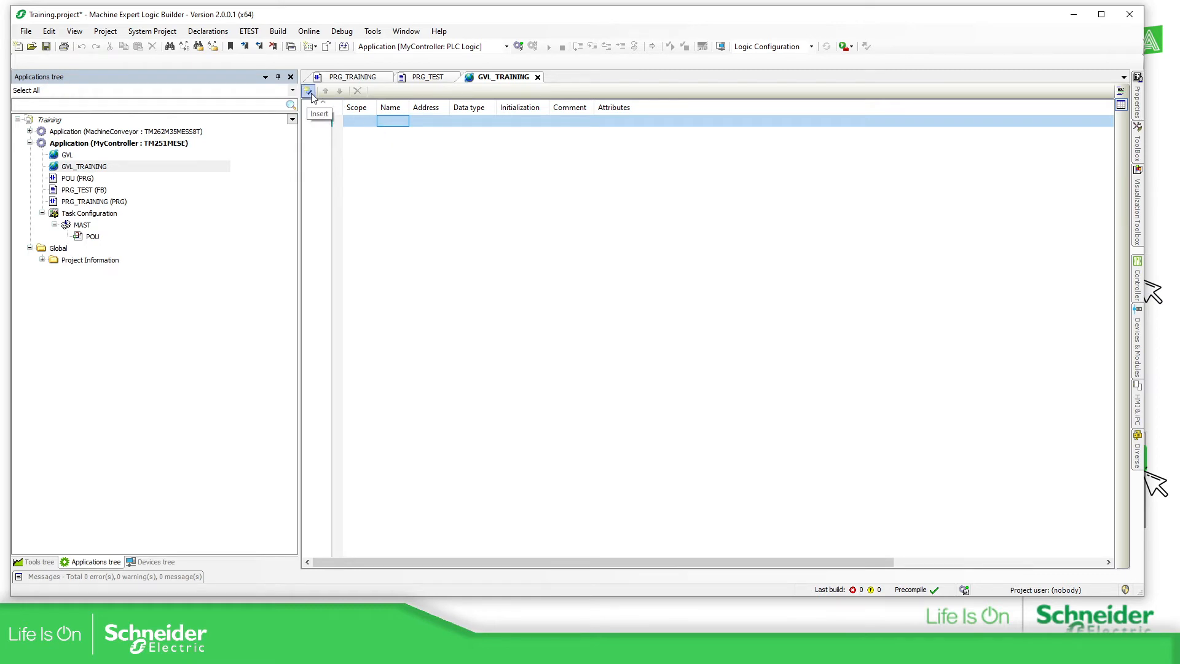
Insert newVarGlobal into GVL_TRAINING and begin renaming it to xVAR01.
left_click(307, 91)
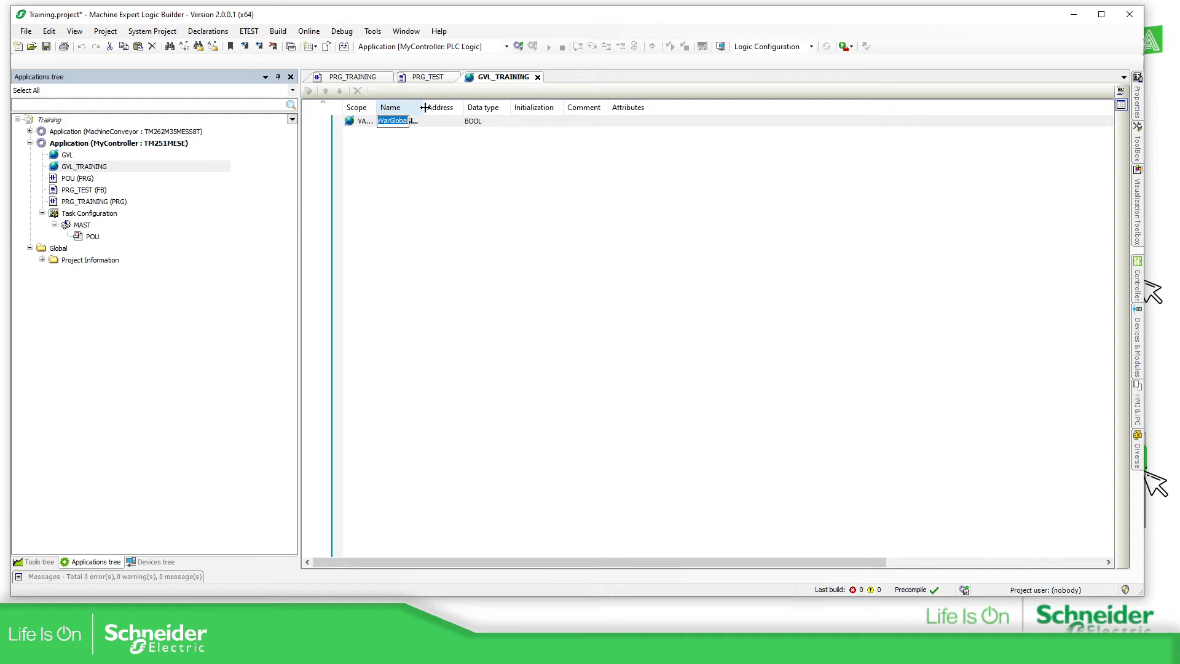
type("newVarGlobal")
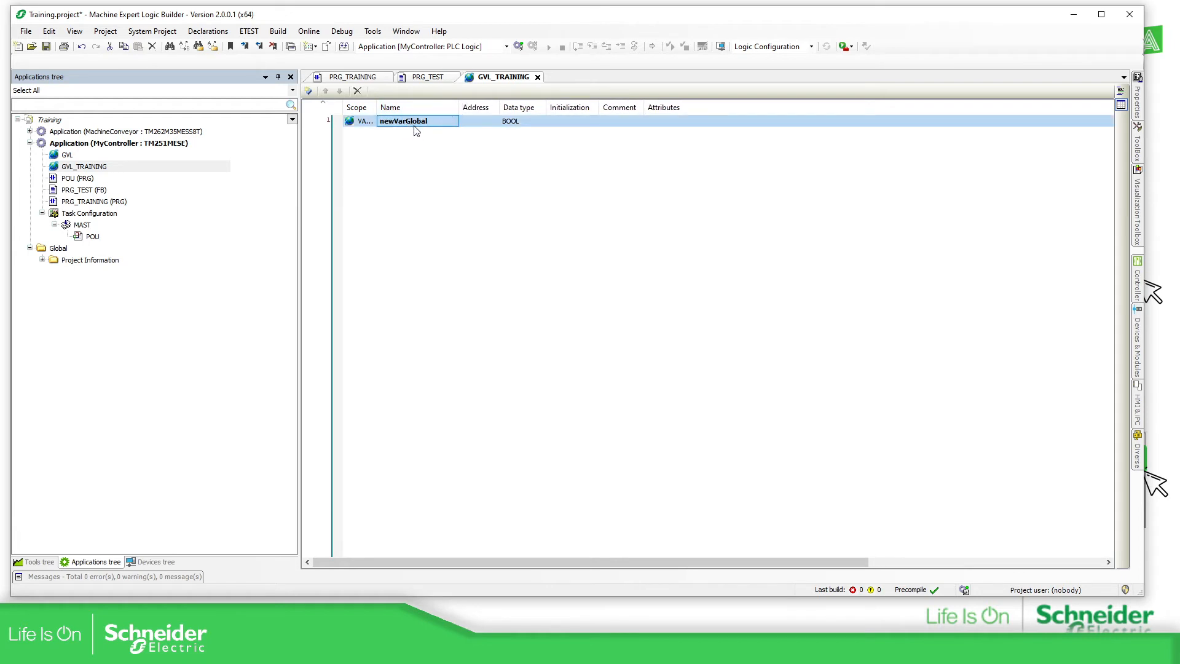
double_click(413, 121)
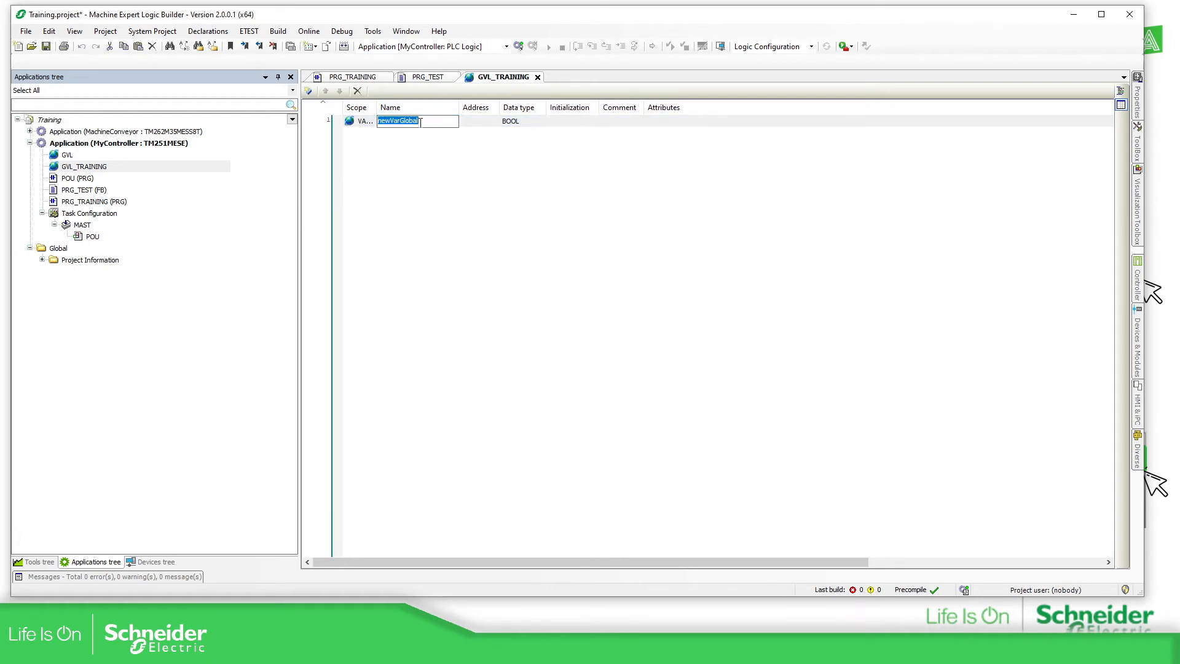
type("xVAR")
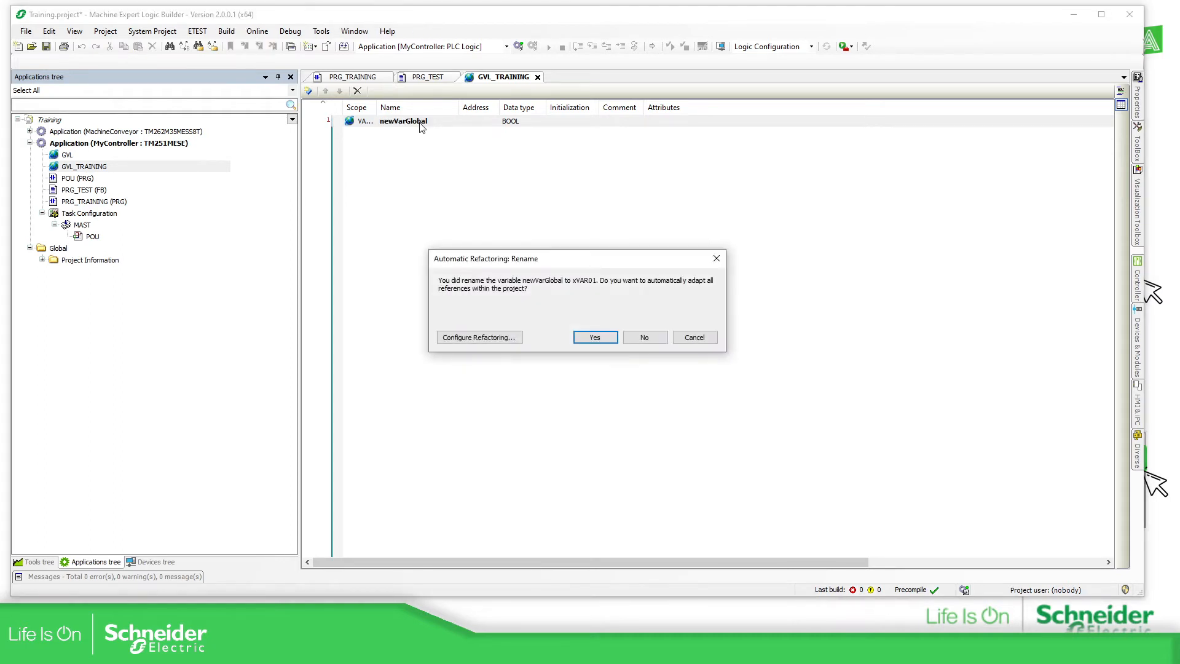
mouse_move(567, 287)
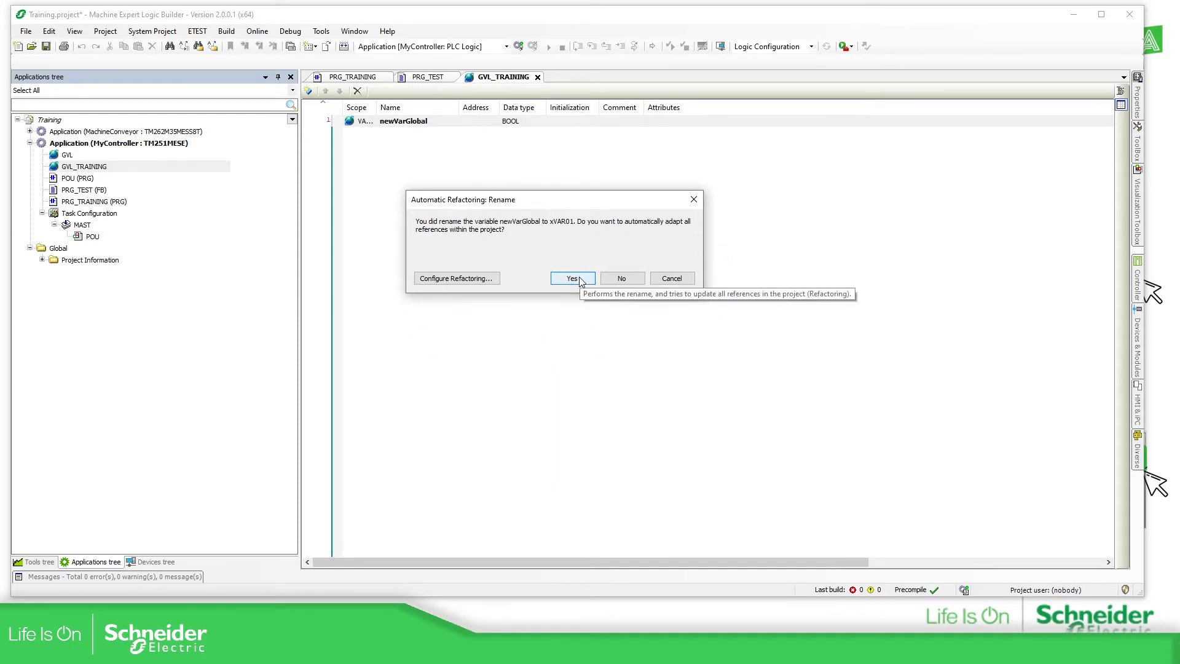
mouse_move(388, 131)
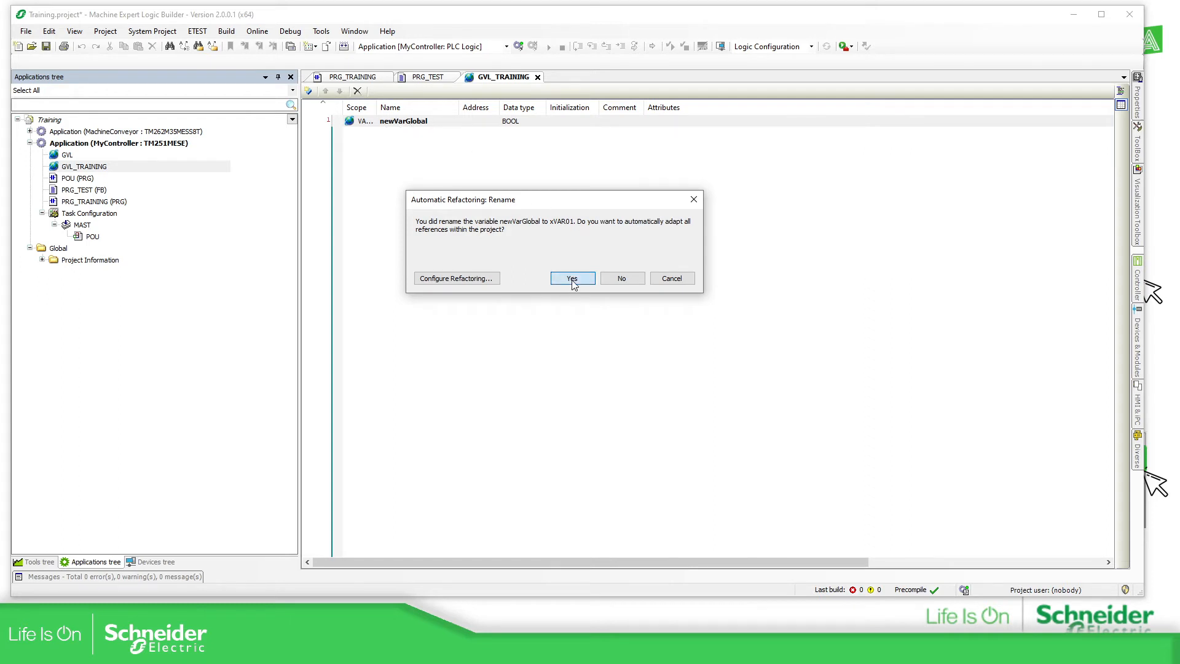
Accept the automatic refactoring so the xVAR01 rename updates all references.
left_click(572, 278)
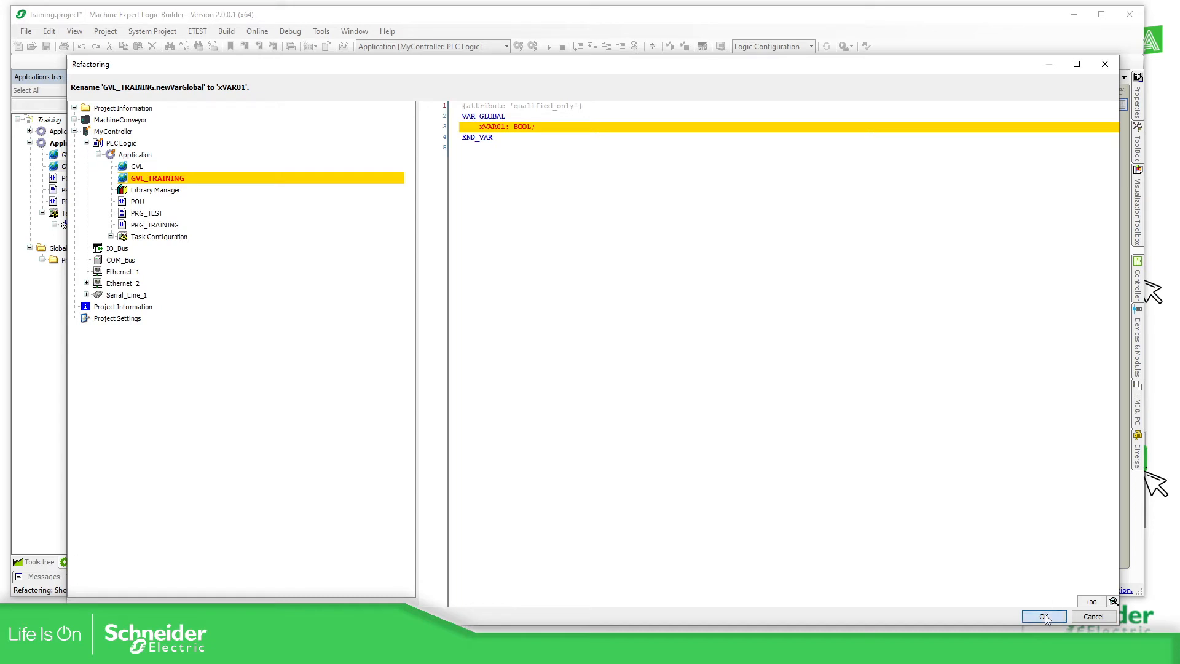
left_click(1044, 616)
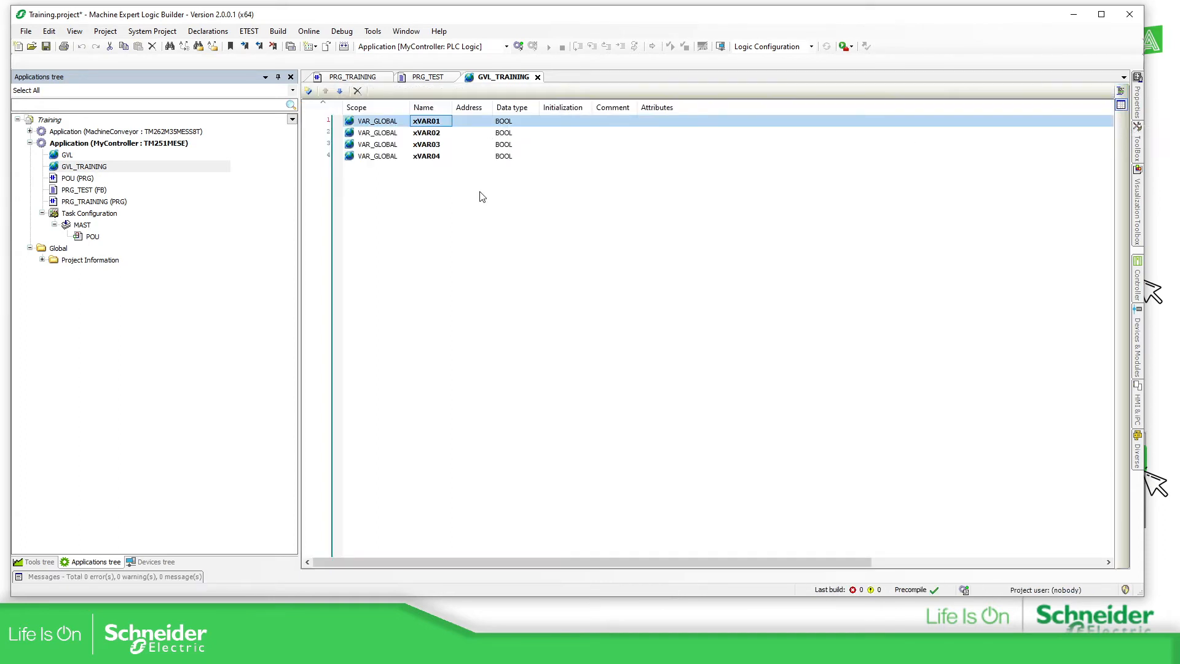
mouse_move(563, 150)
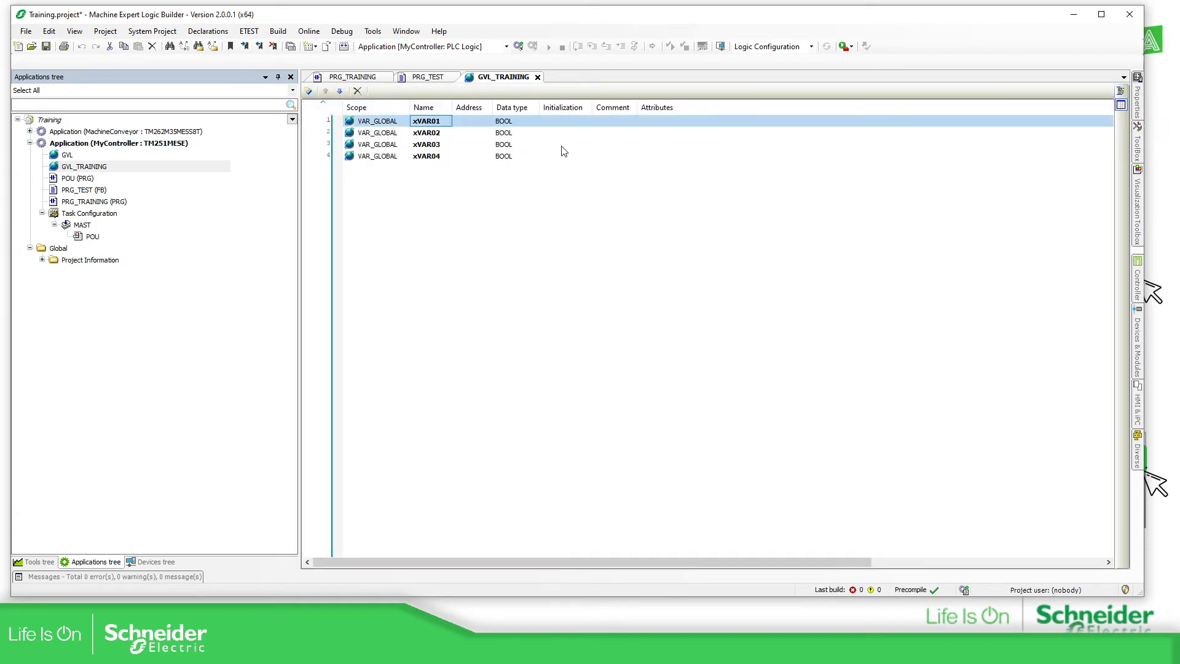
Select xVAR01's initialization field, then return to the PRG_TRAINING program.
left_click(563, 120)
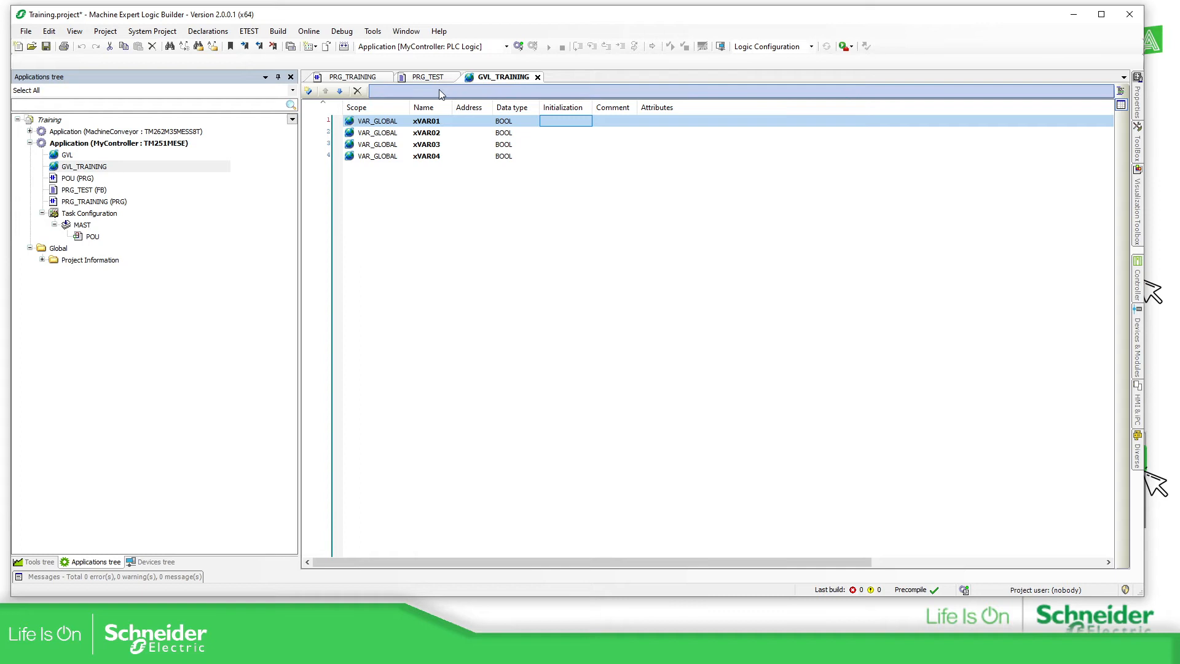
left_click(351, 76)
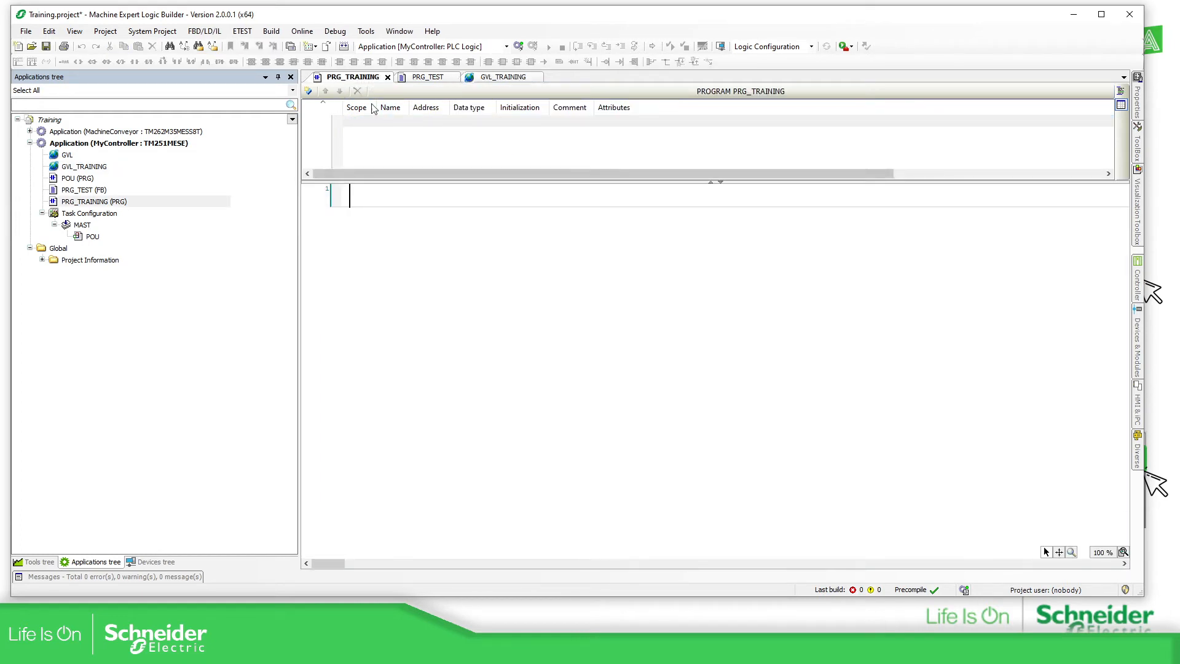
mouse_move(381, 139)
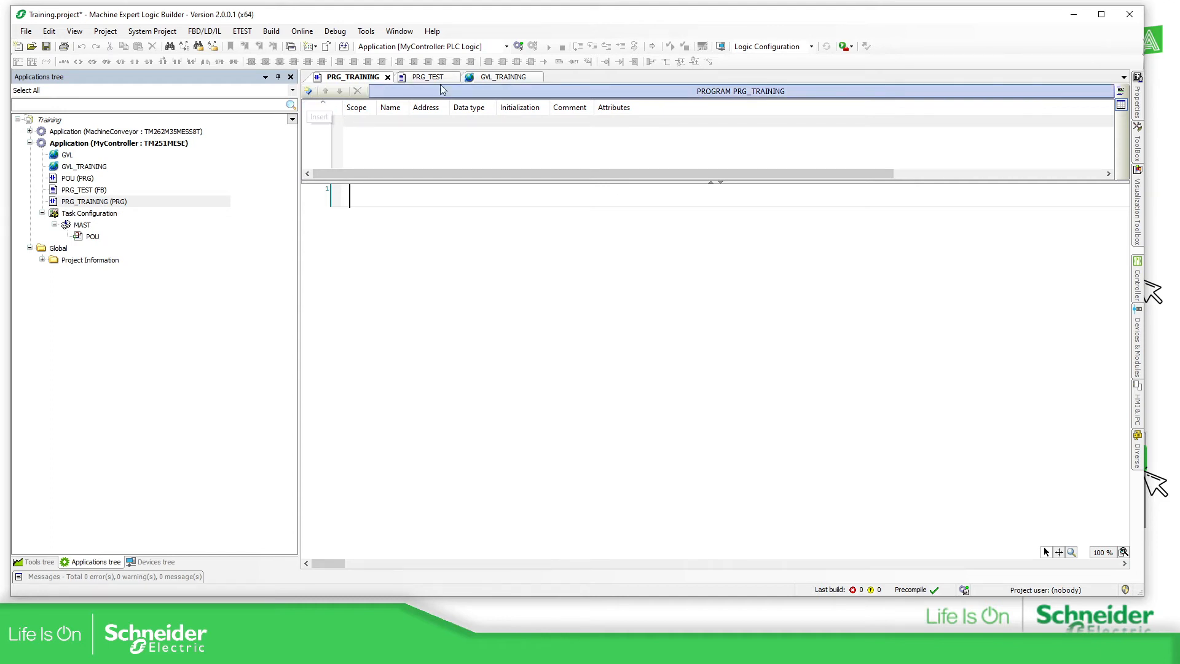
Declare xAux: BOOL, iAux: INT and wAux: WORD in PRG_TRAINING's textual declarations.
left_click(506, 77)
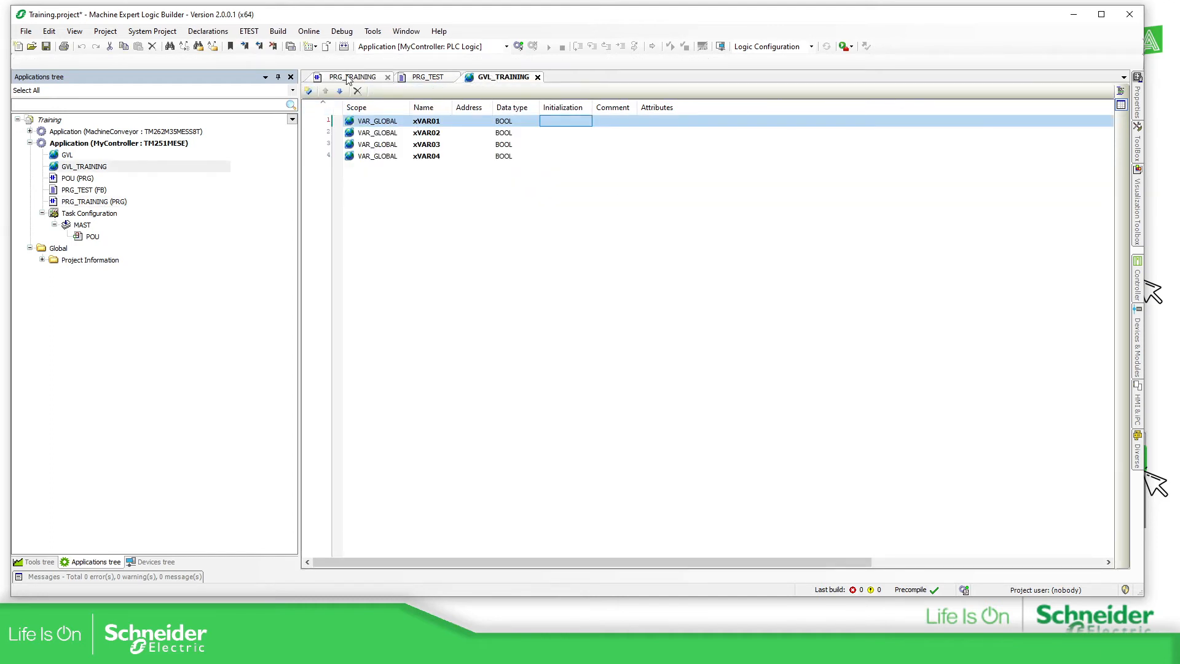
left_click(352, 77)
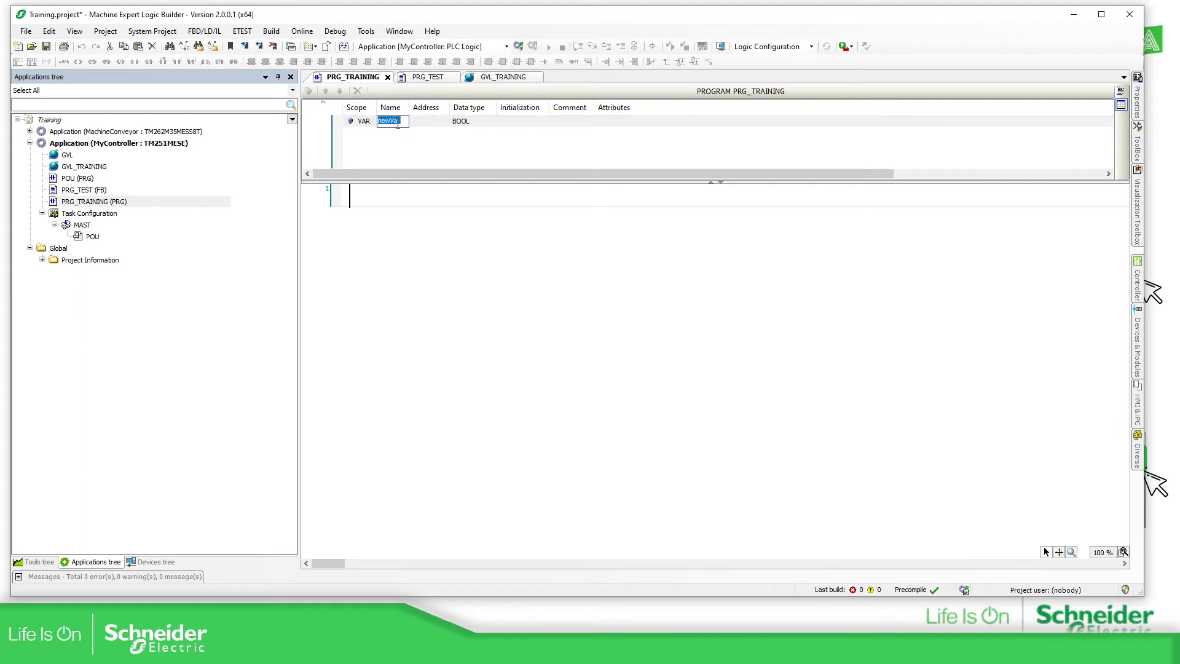
type("x")
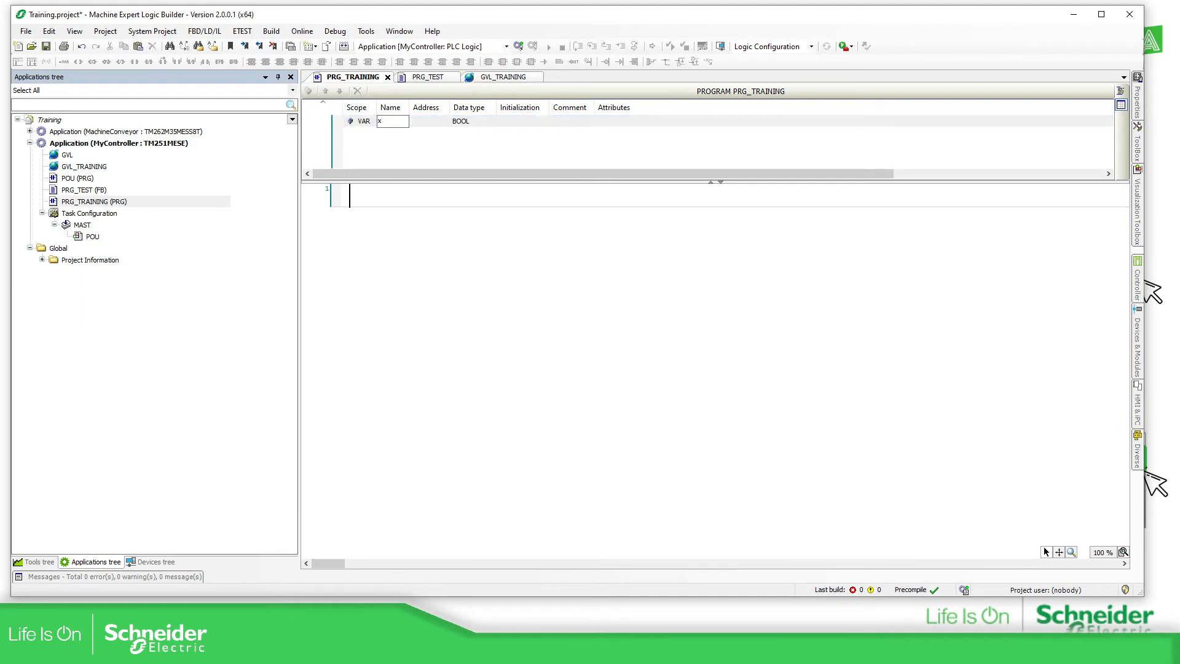
type("Aux: BOOL;")
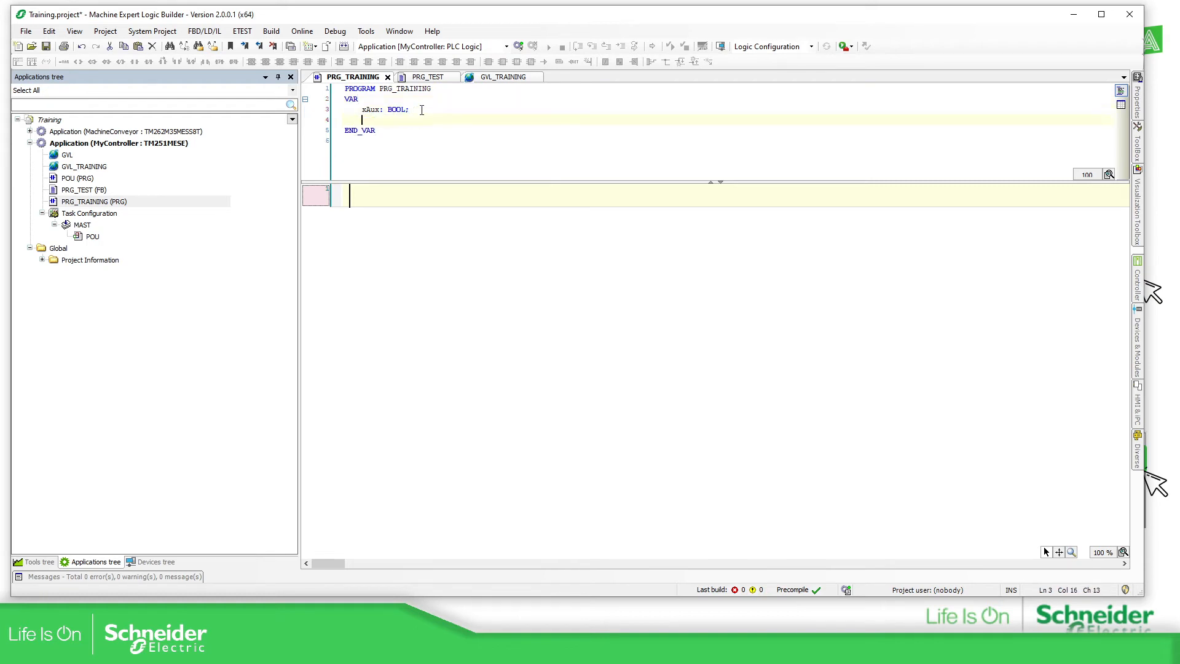
type("xAux: BOOL;")
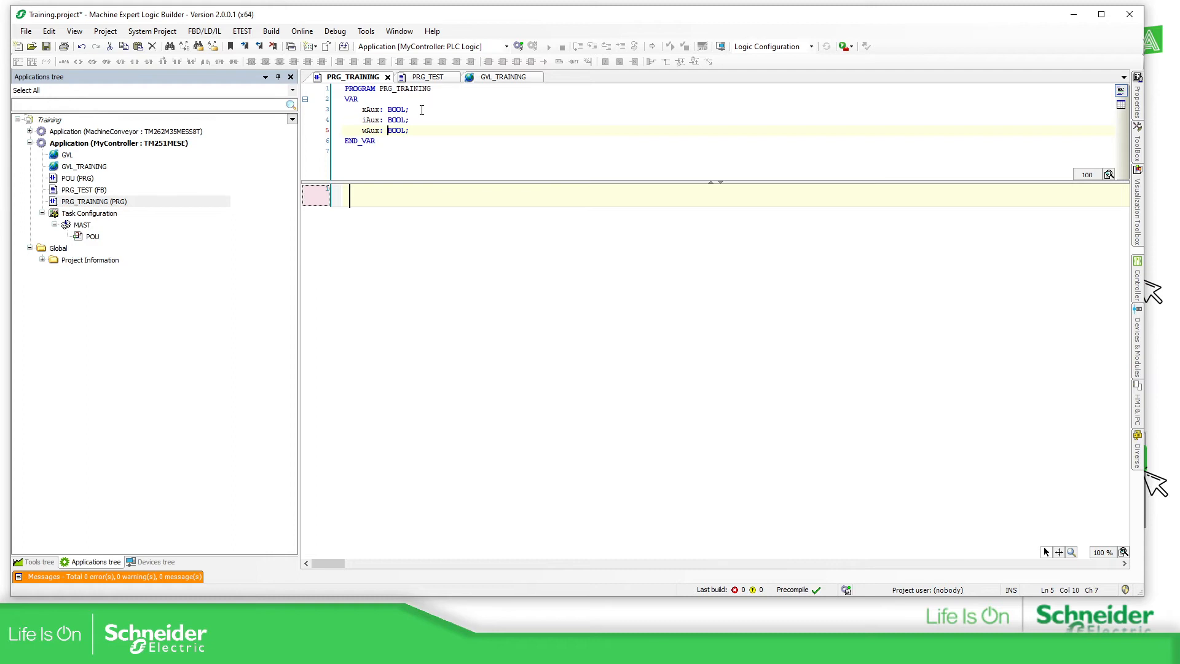
type("WORD")
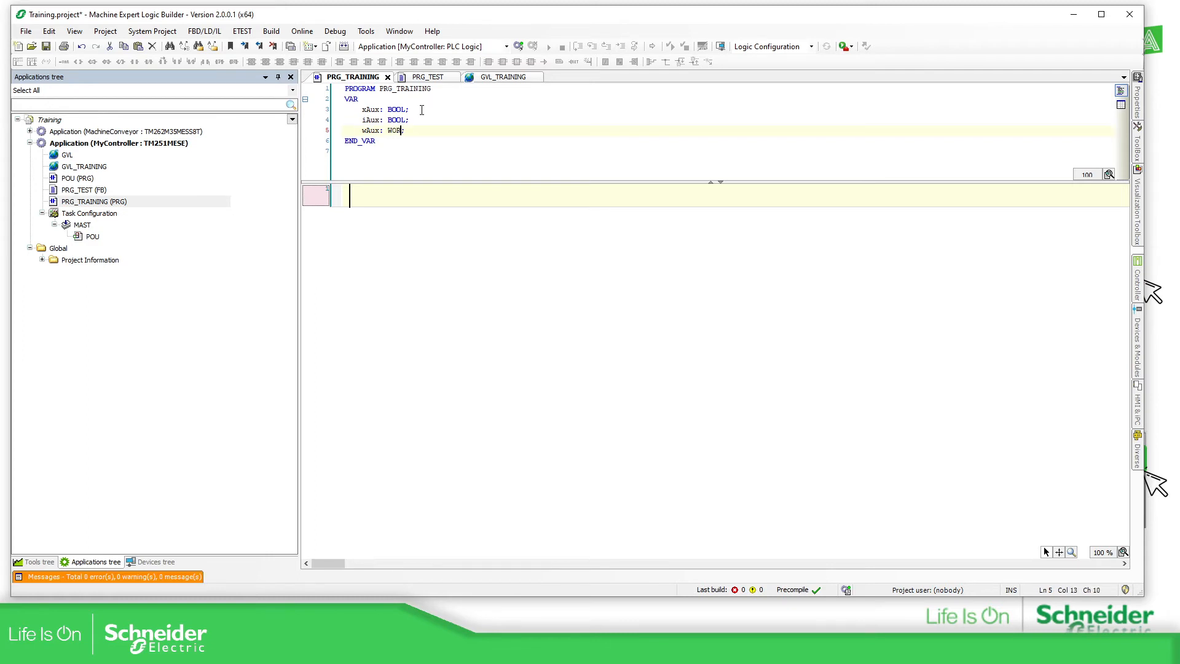
double_click(396, 119)
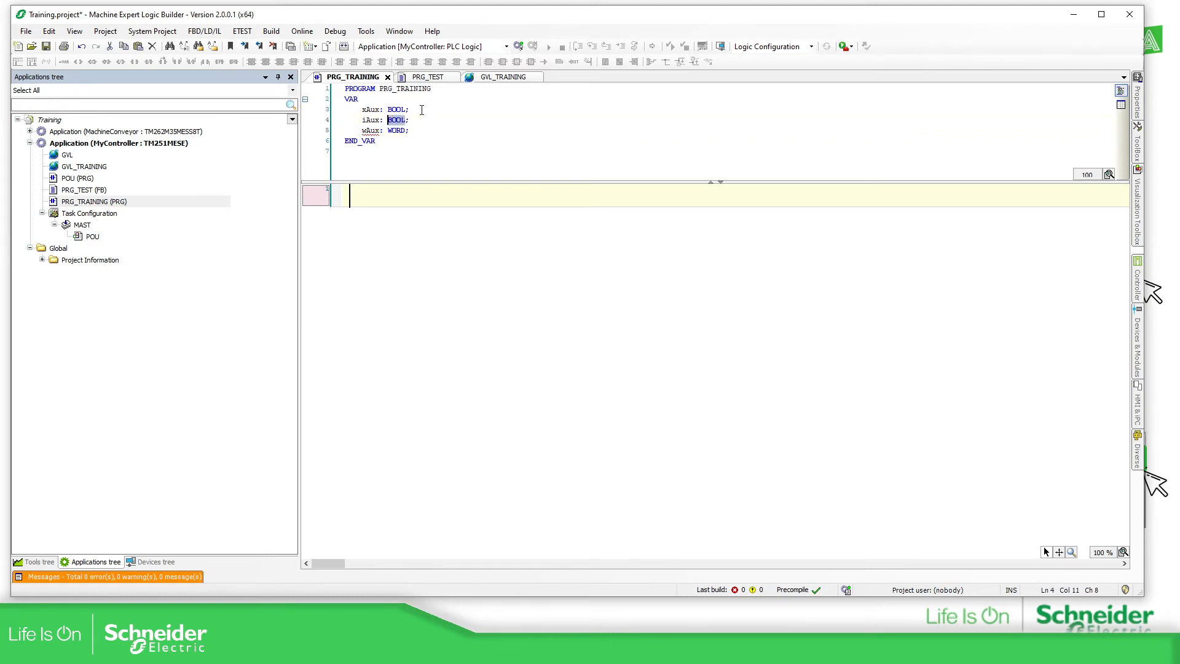
type("INT")
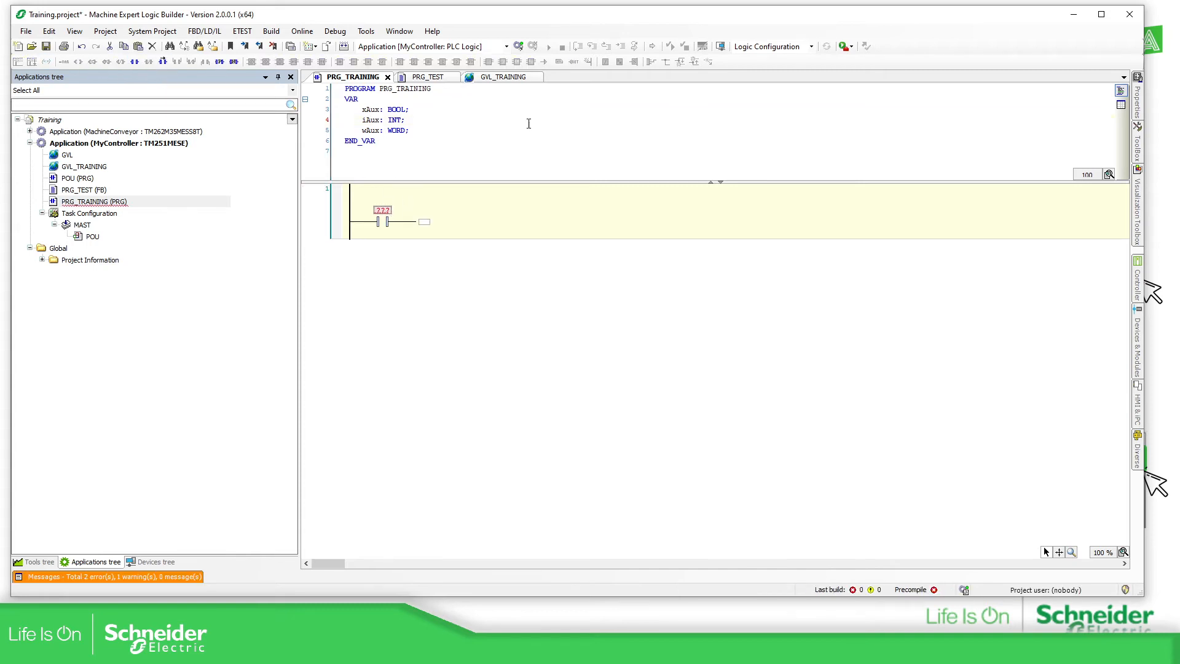
Check the GVL_TRAINING list, then edit the rung contact's variable name in PRG_TRAINING.
left_click(1120, 106)
type("xAux")
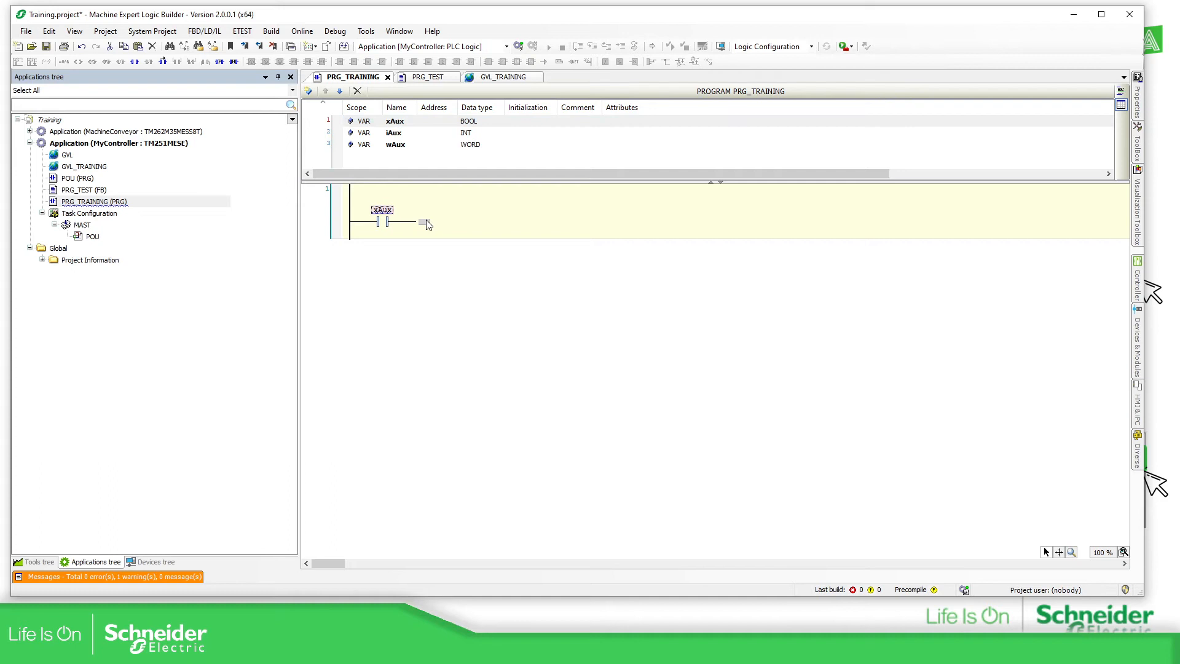
mouse_move(425, 223)
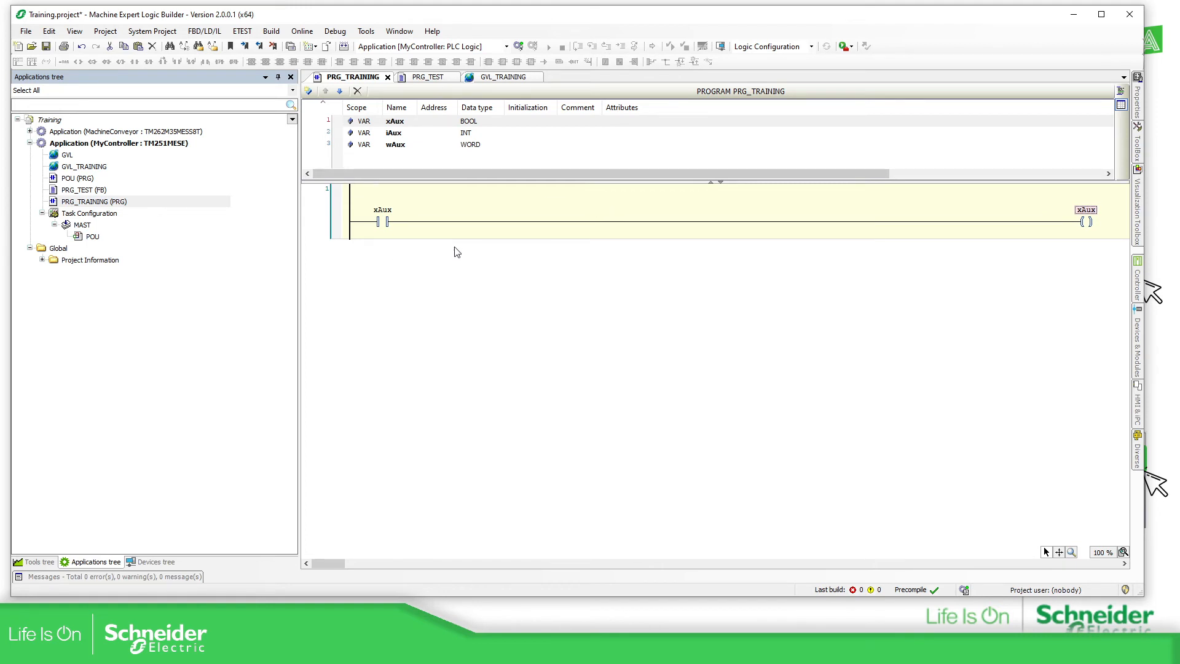
mouse_move(418, 78)
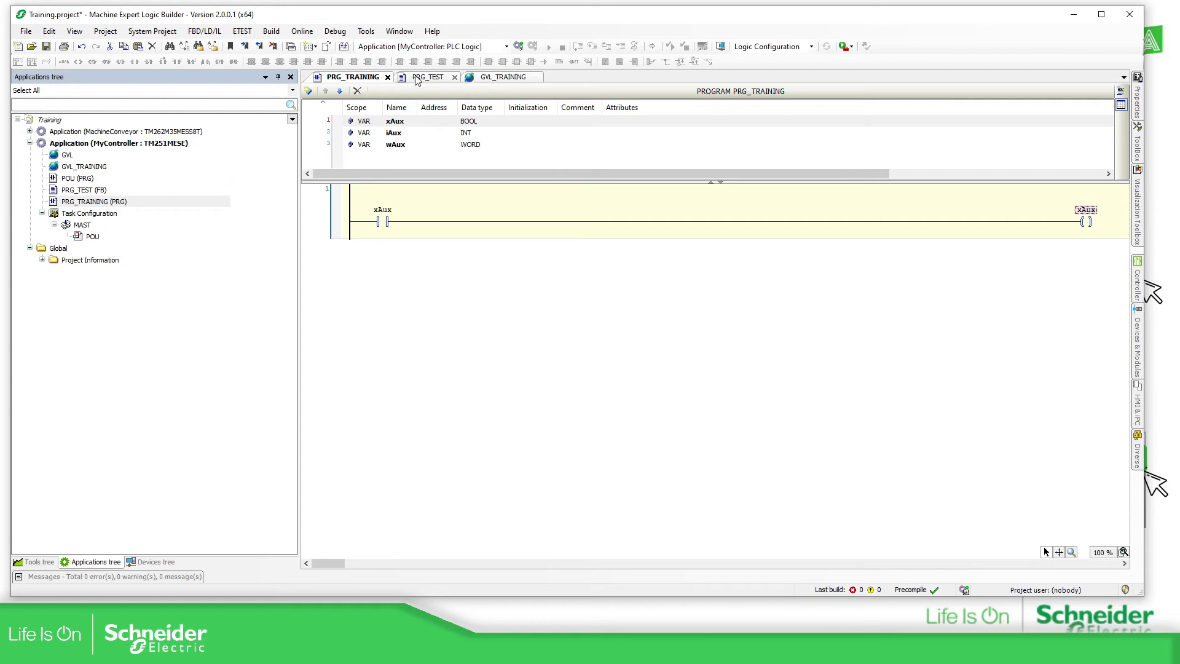
left_click(505, 76)
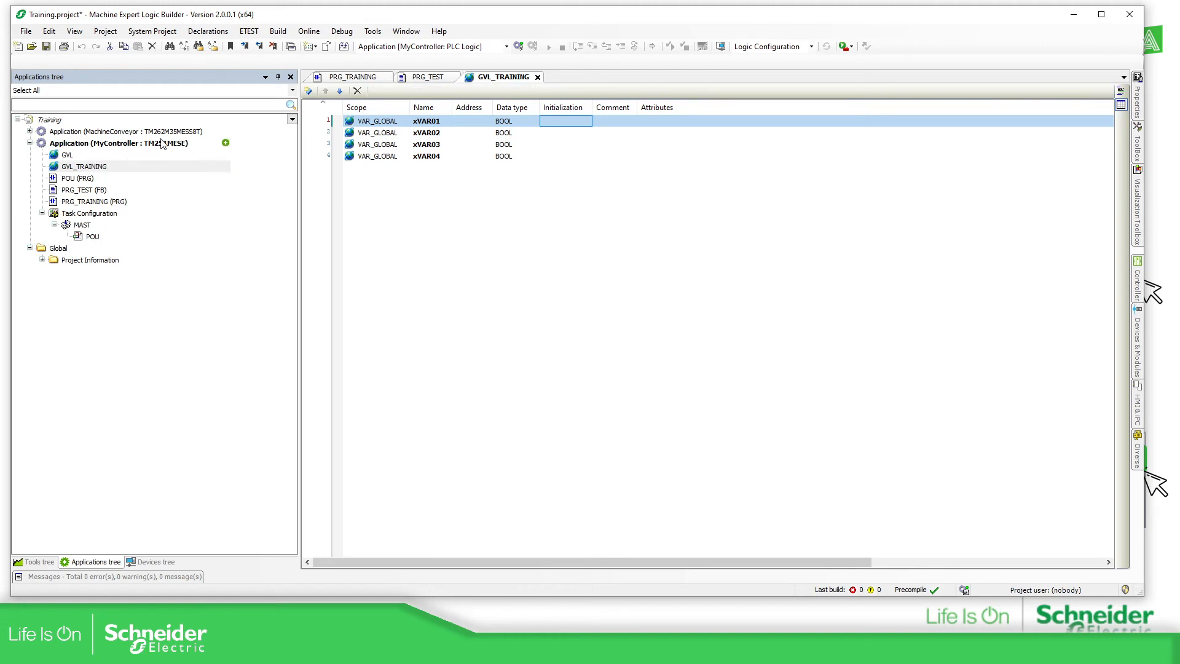
left_click(353, 77)
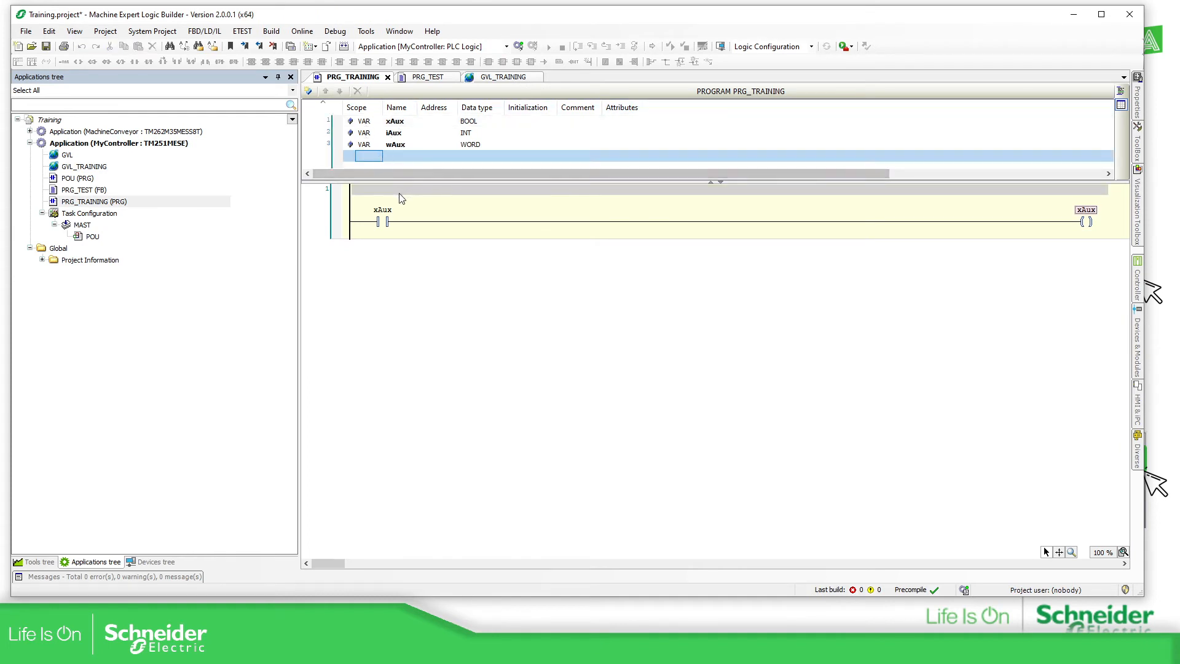
double_click(382, 209)
type("Training")
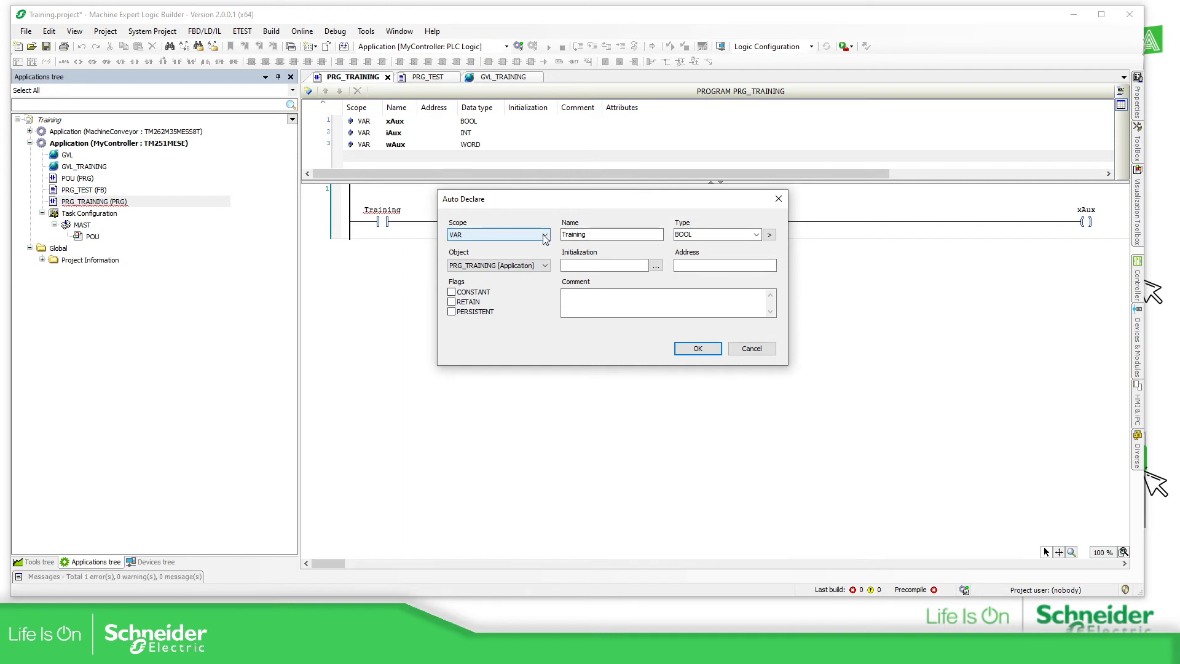
Auto-declare Training as a local BOOL with scope VAR in PRG_TRAINING.
left_click(545, 234)
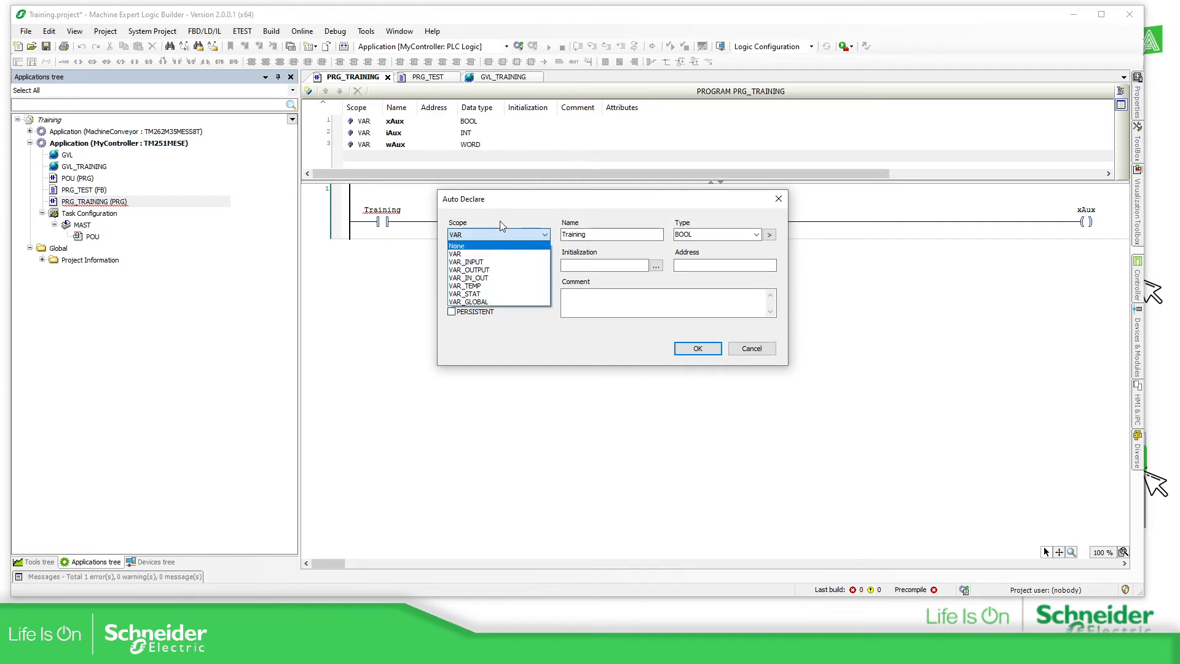
left_click(455, 253)
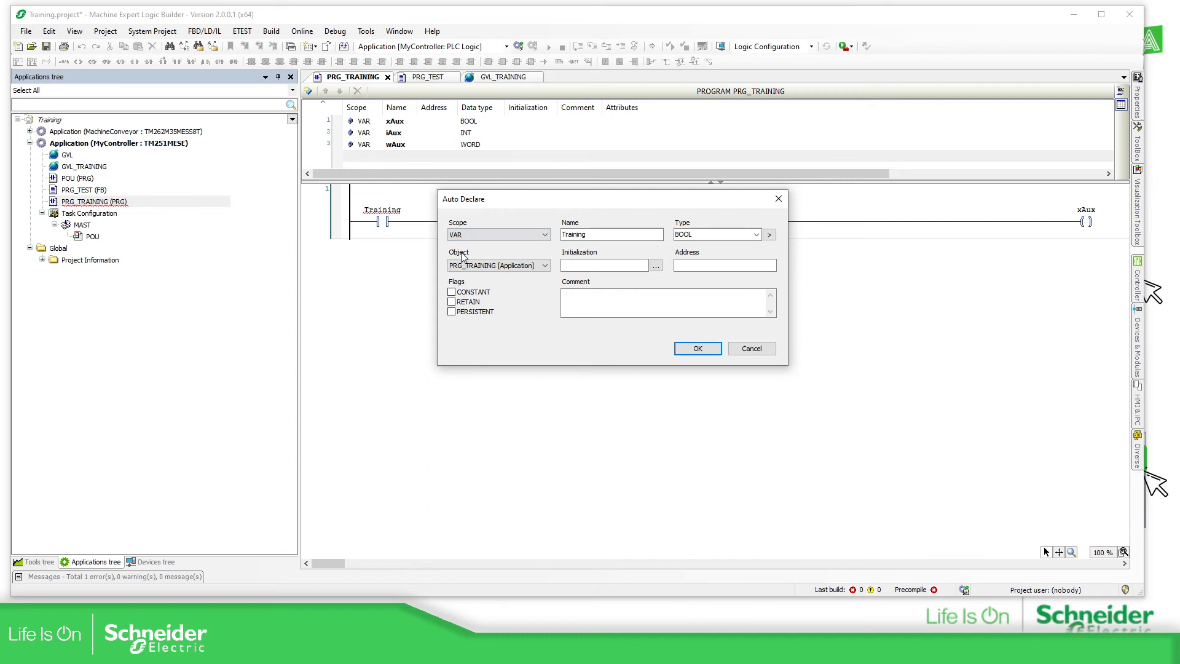
mouse_move(412, 109)
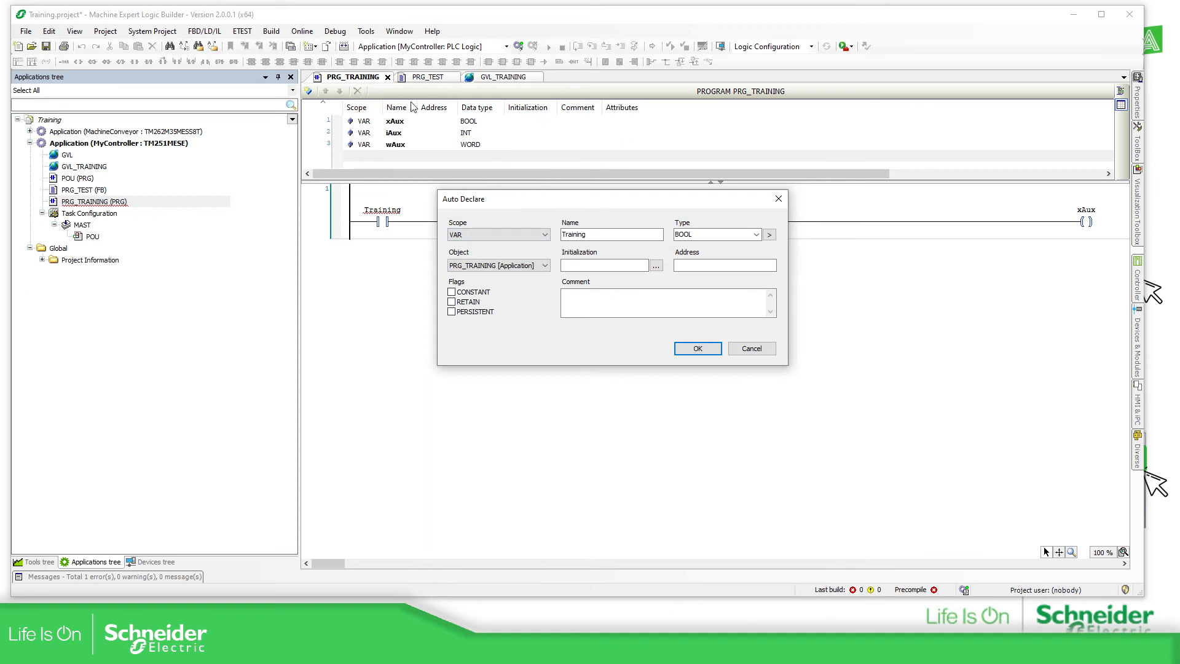
mouse_move(707, 340)
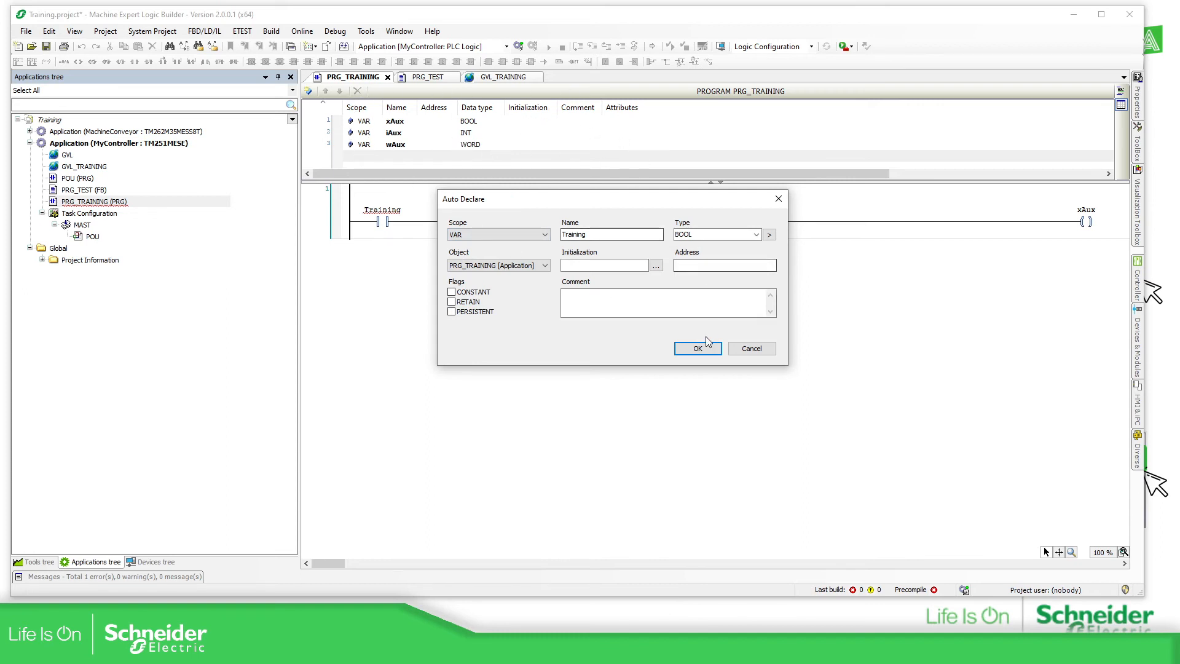
left_click(697, 348)
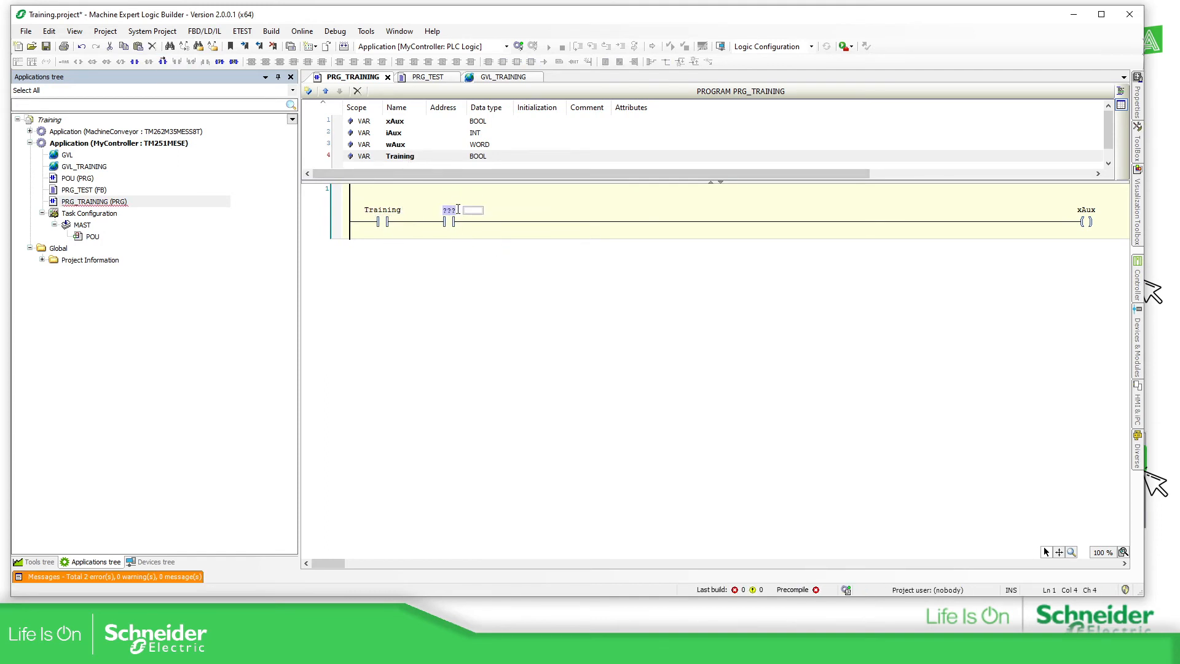
Name the contact Machine and declare it VAR_GLOBAL in GVL_TRAINING, commented 'Hello world'.
type("Machine")
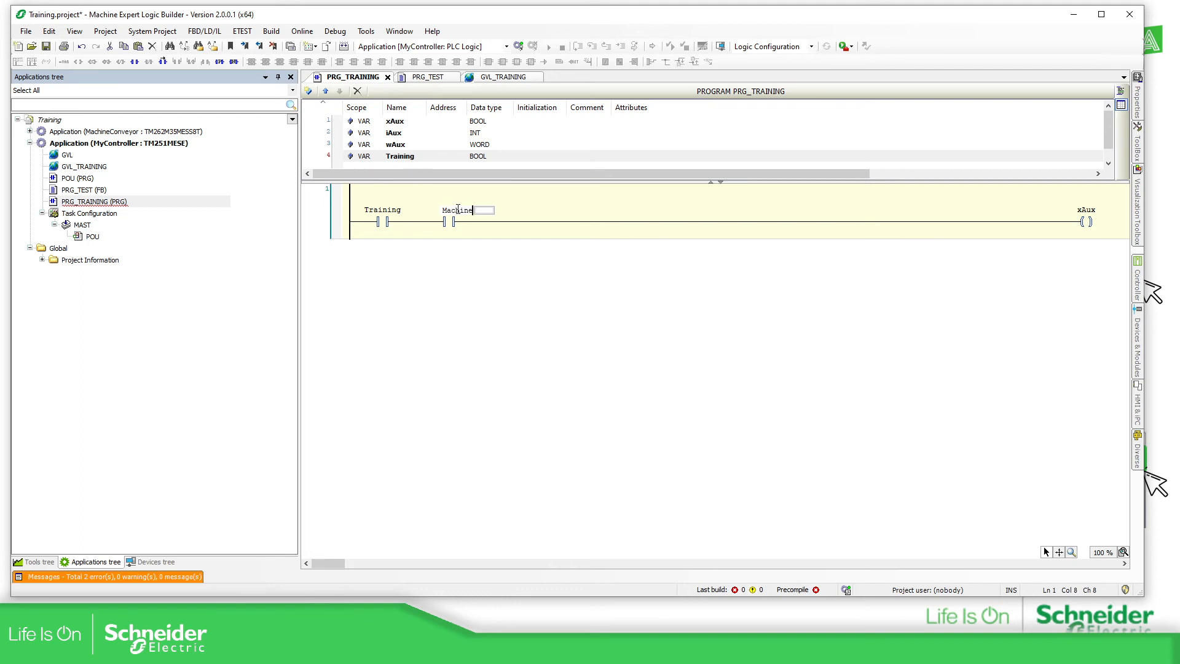
left_click(510, 258)
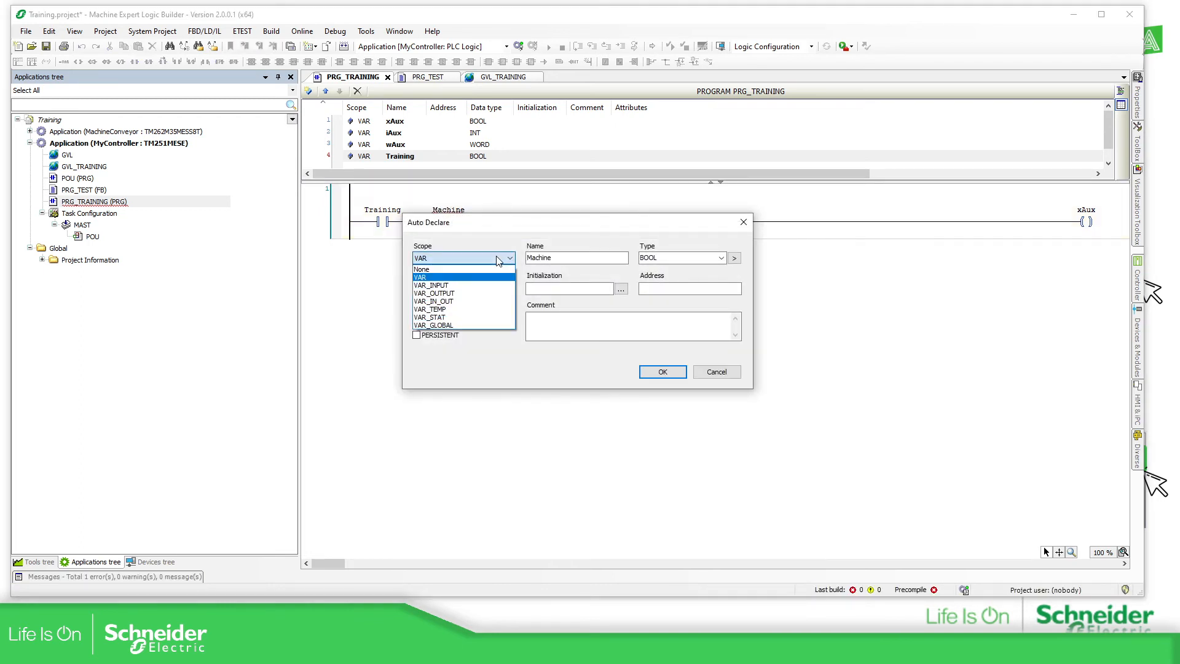
mouse_move(441, 301)
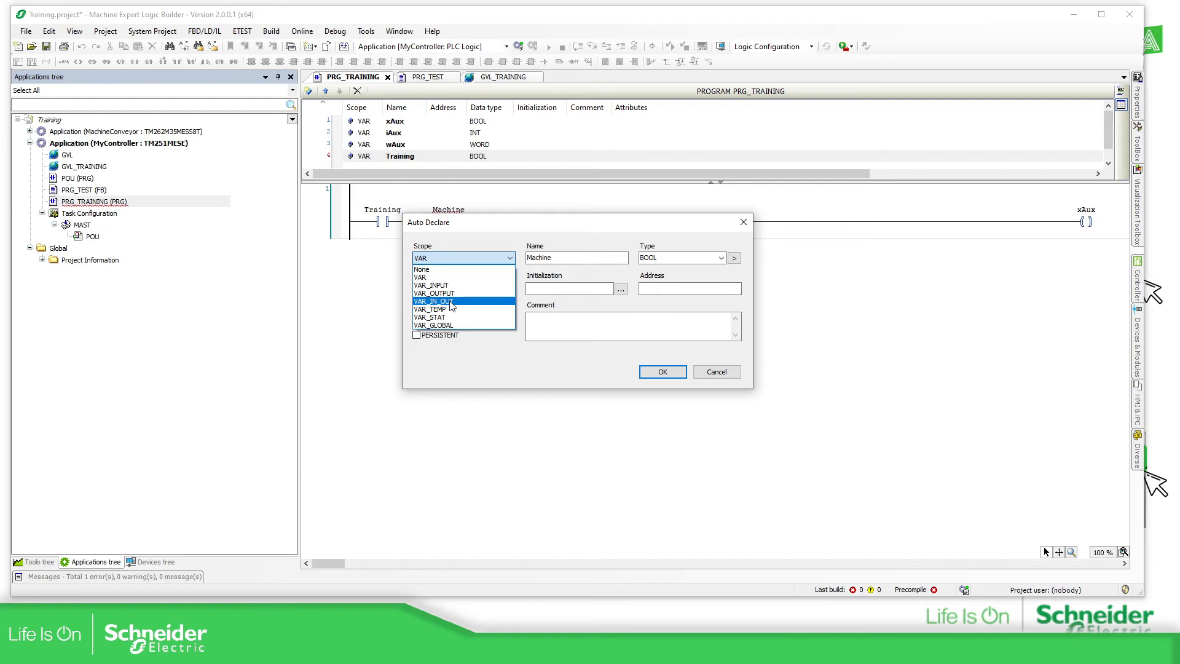
mouse_move(451, 293)
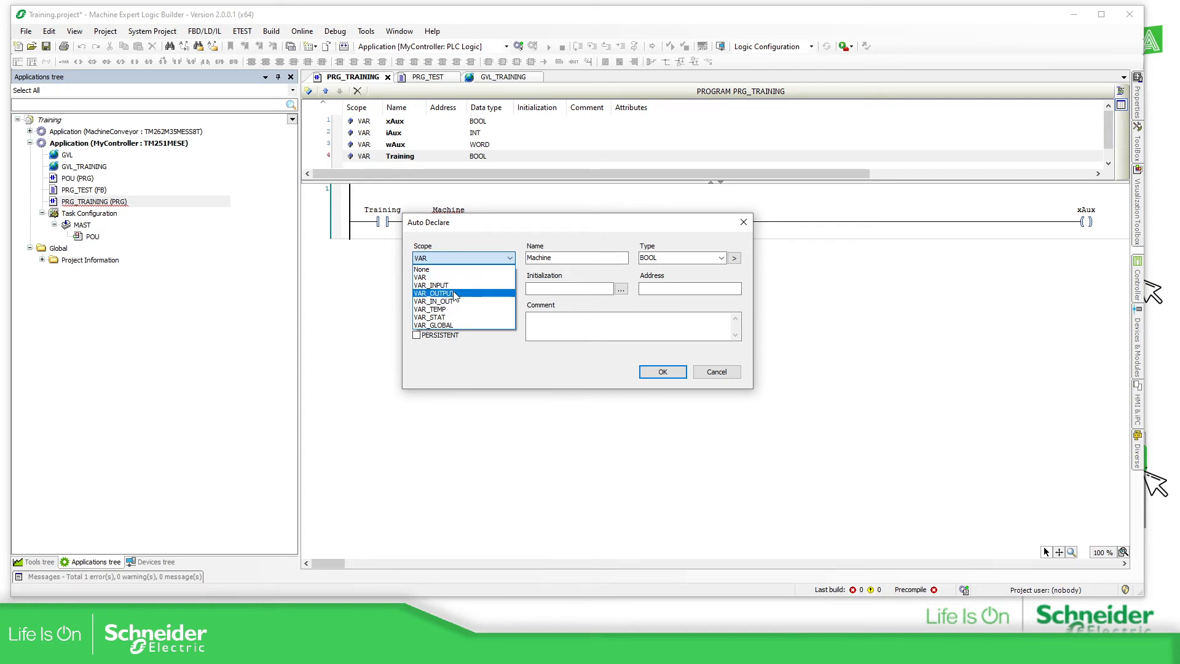
mouse_move(442, 285)
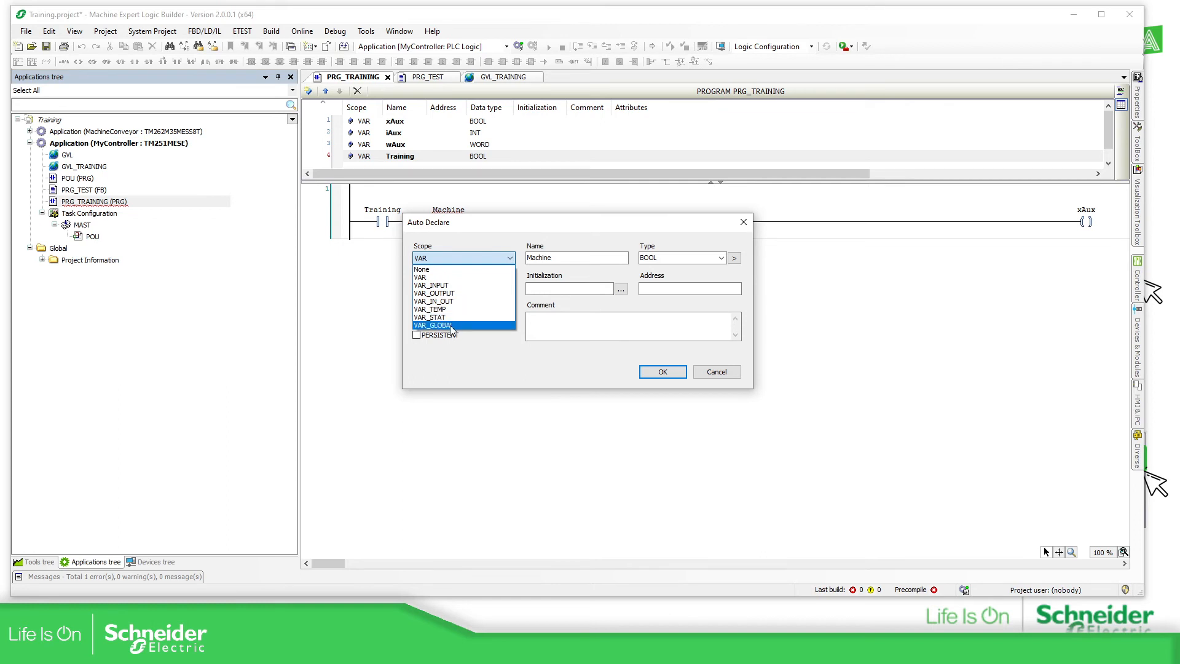
left_click(432, 324)
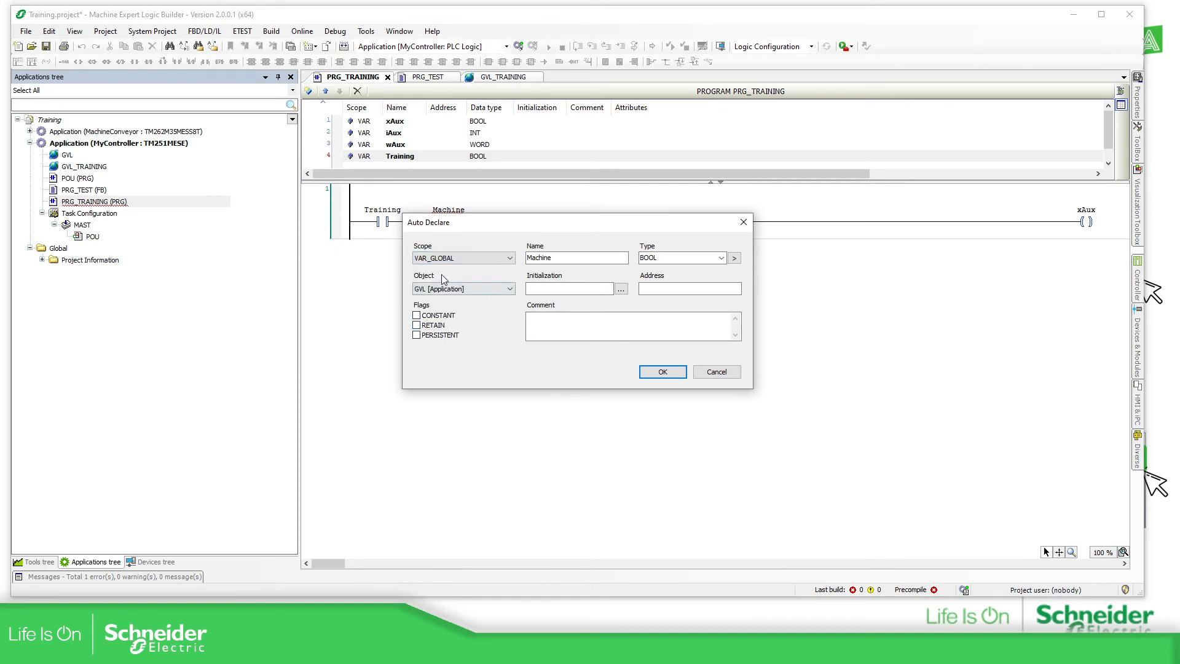
left_click(509, 288)
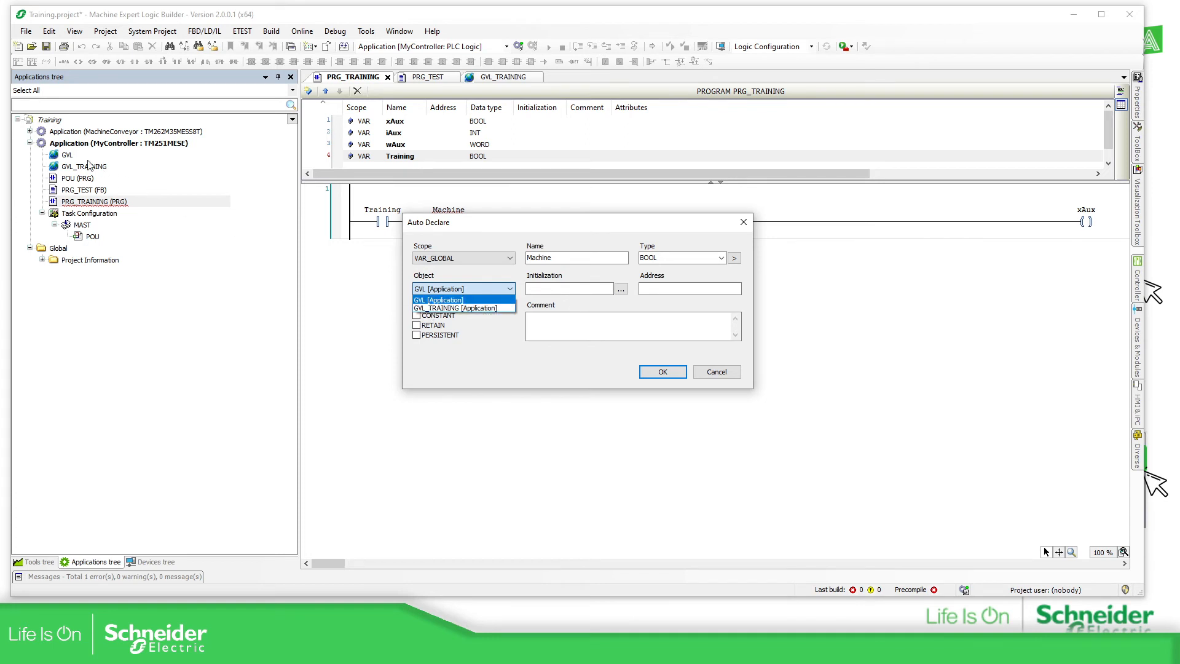
mouse_move(517, 289)
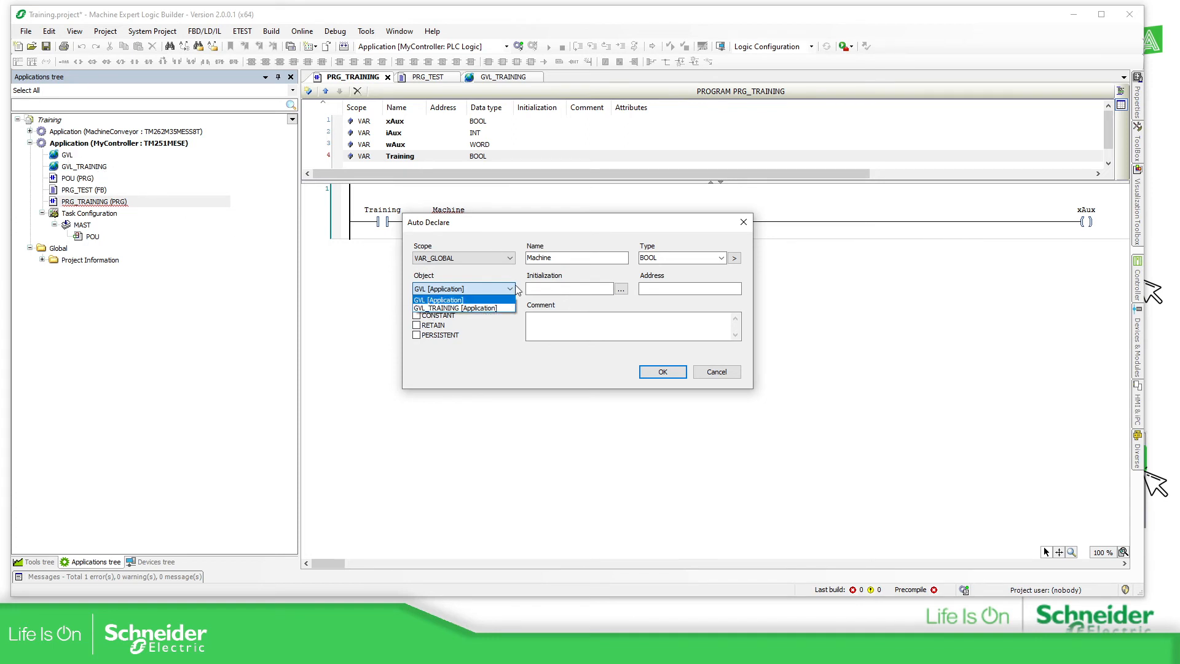
left_click(454, 308)
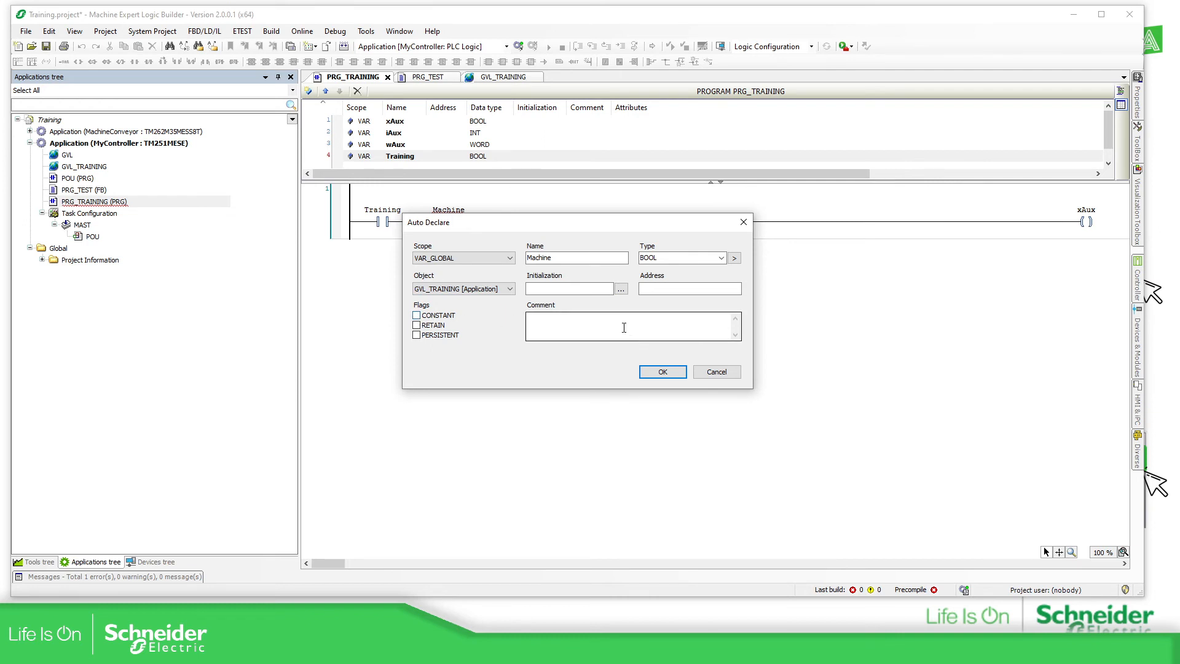
type("H")
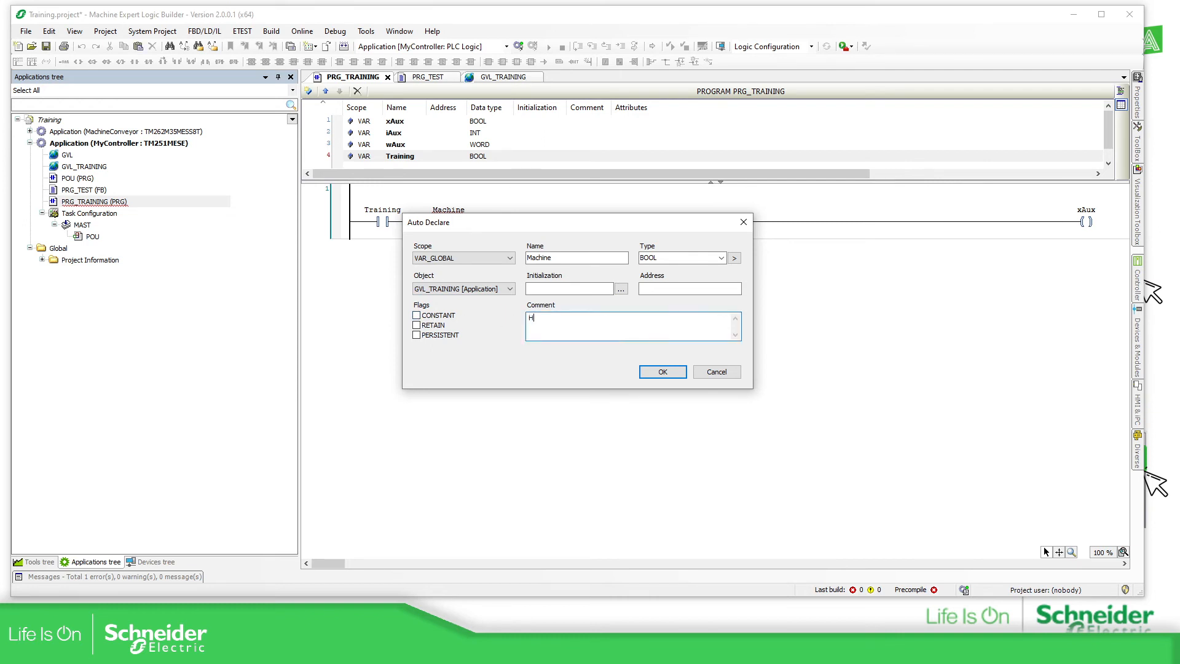
type("ello world")
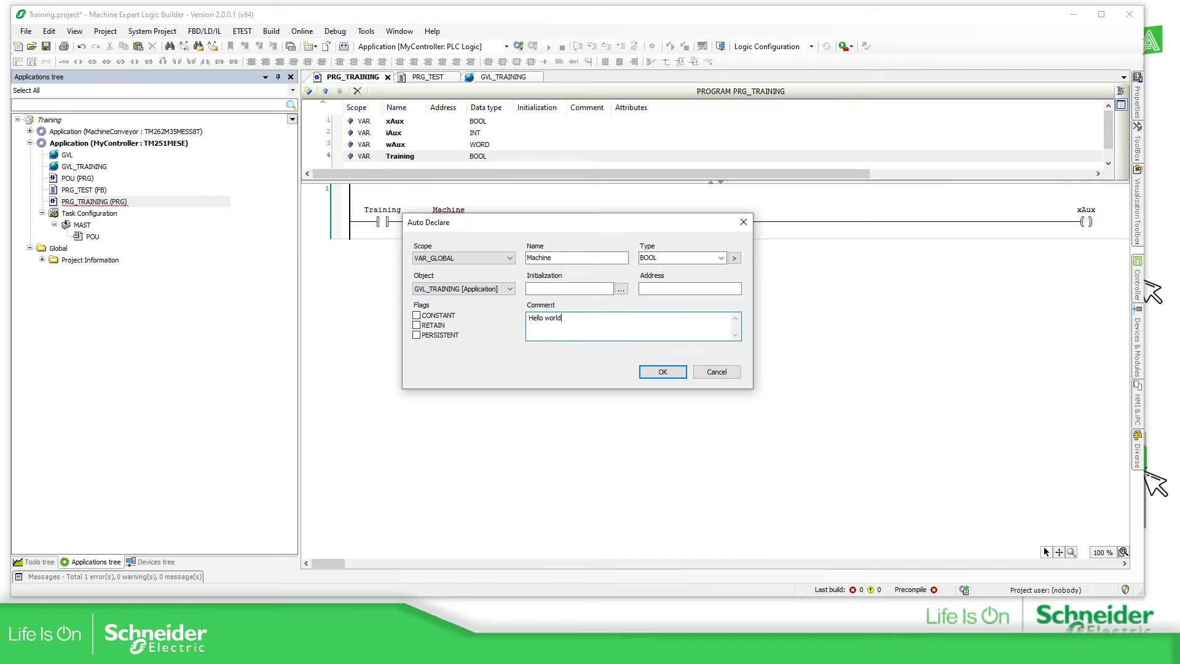
left_click(663, 371)
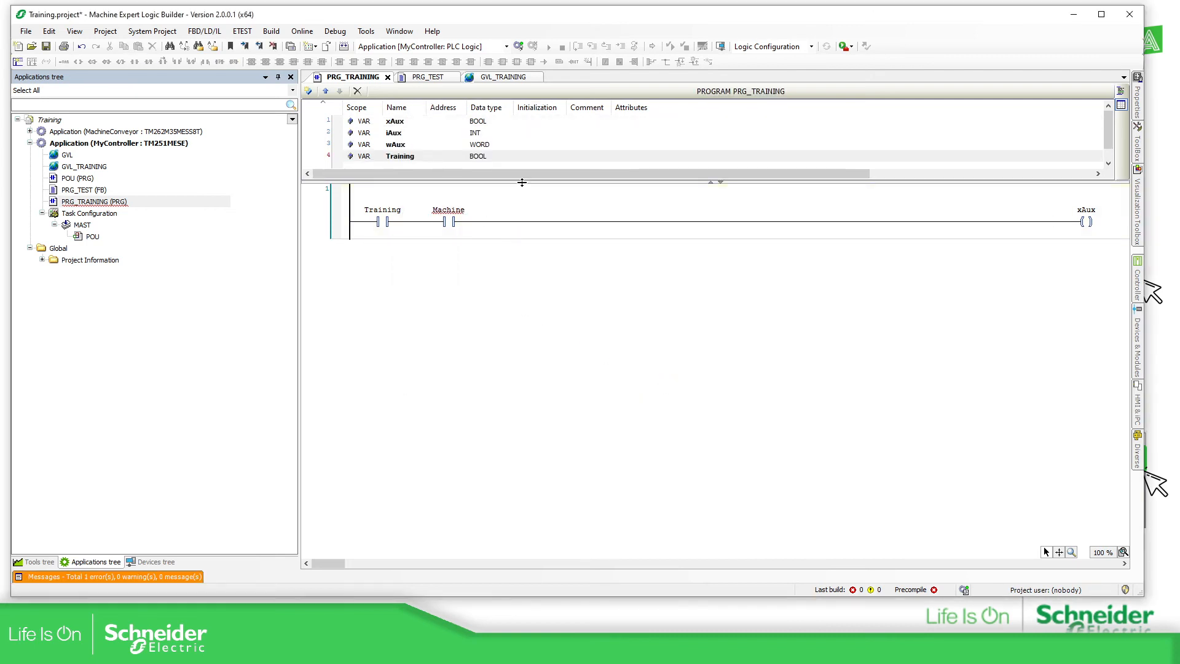
left_click(504, 76)
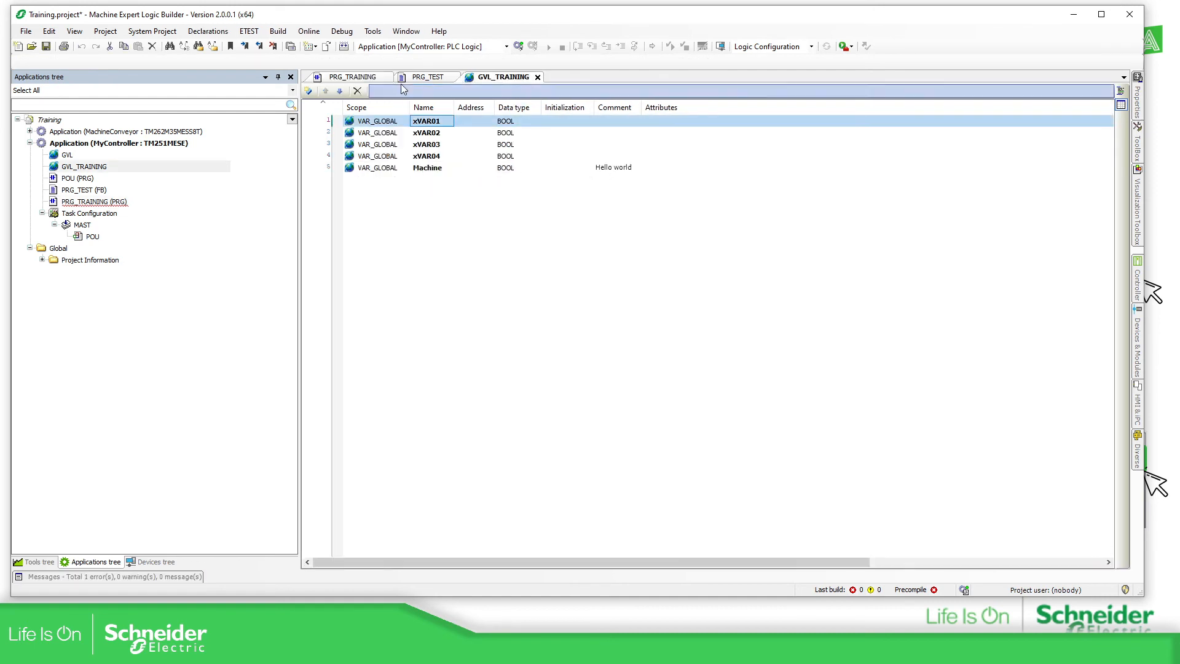
left_click(351, 76)
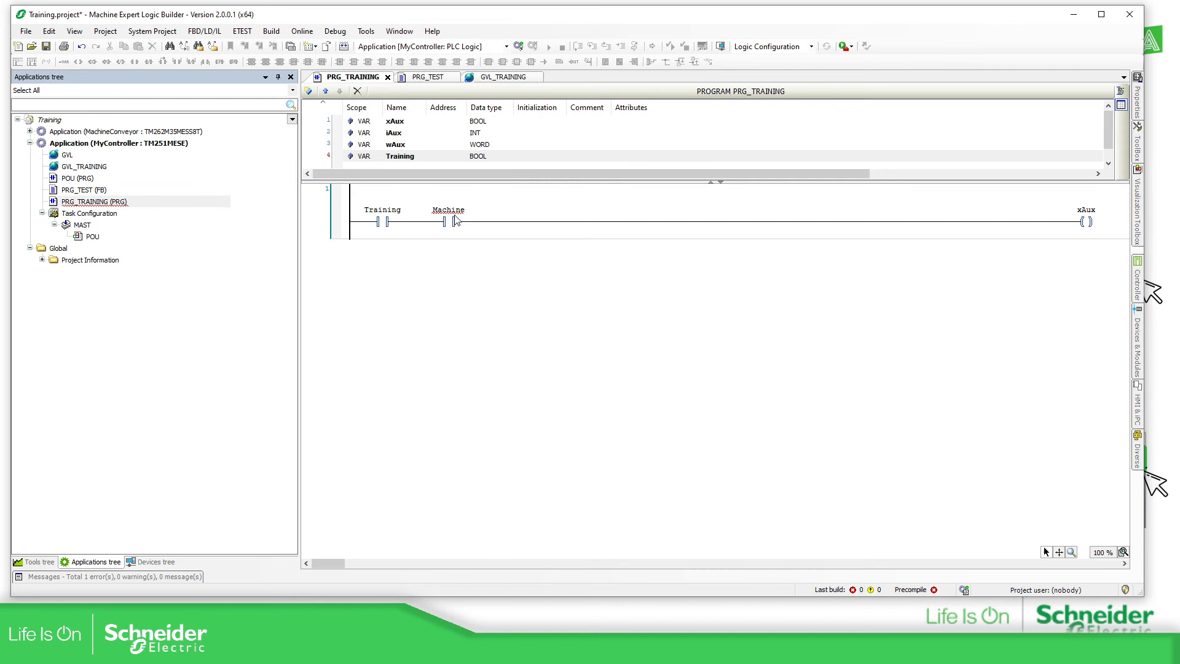
mouse_move(455, 219)
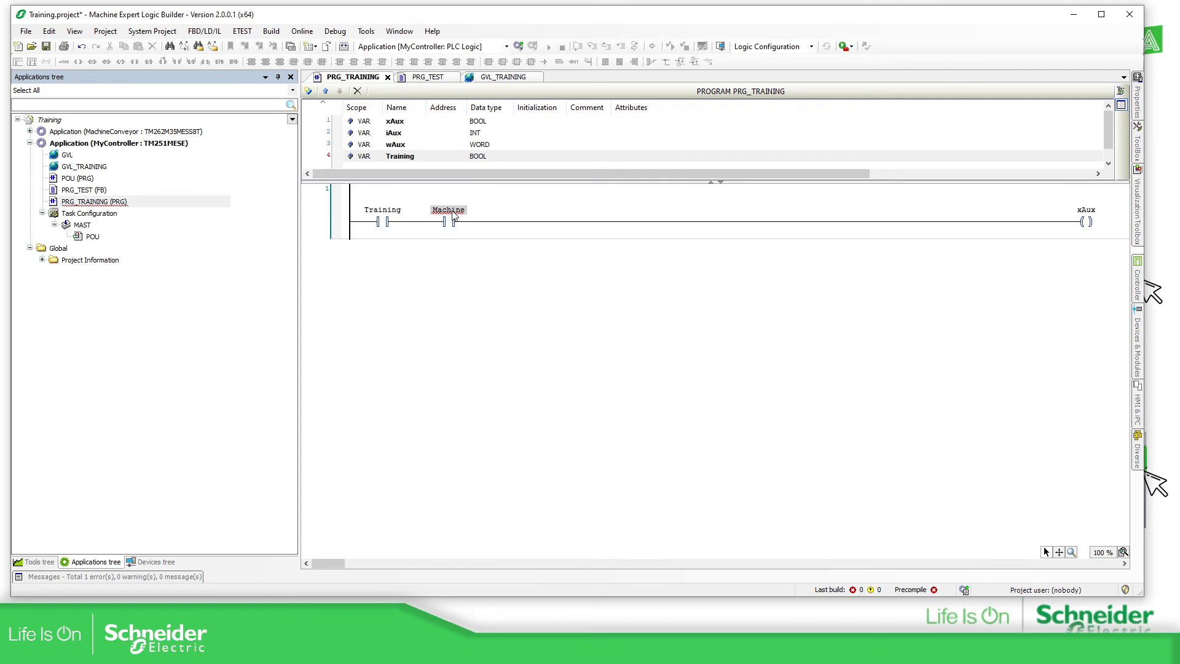
Rename the Machine contact to the qualified name GVL_Training.Machine.
double_click(448, 210)
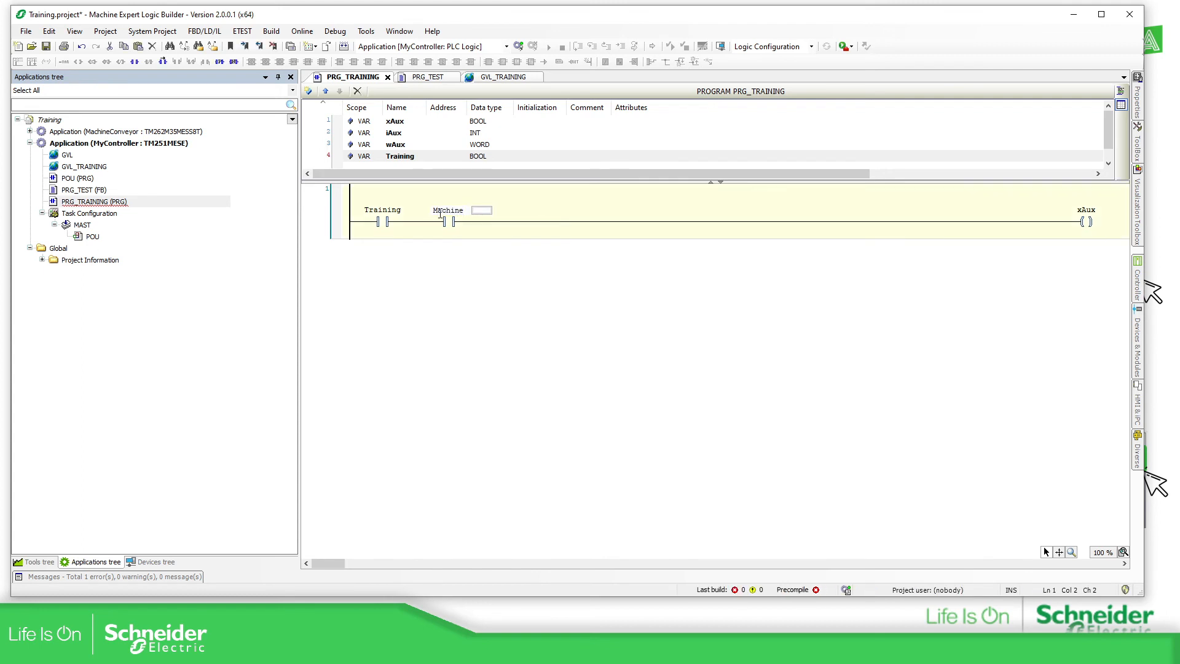
type("GVL")
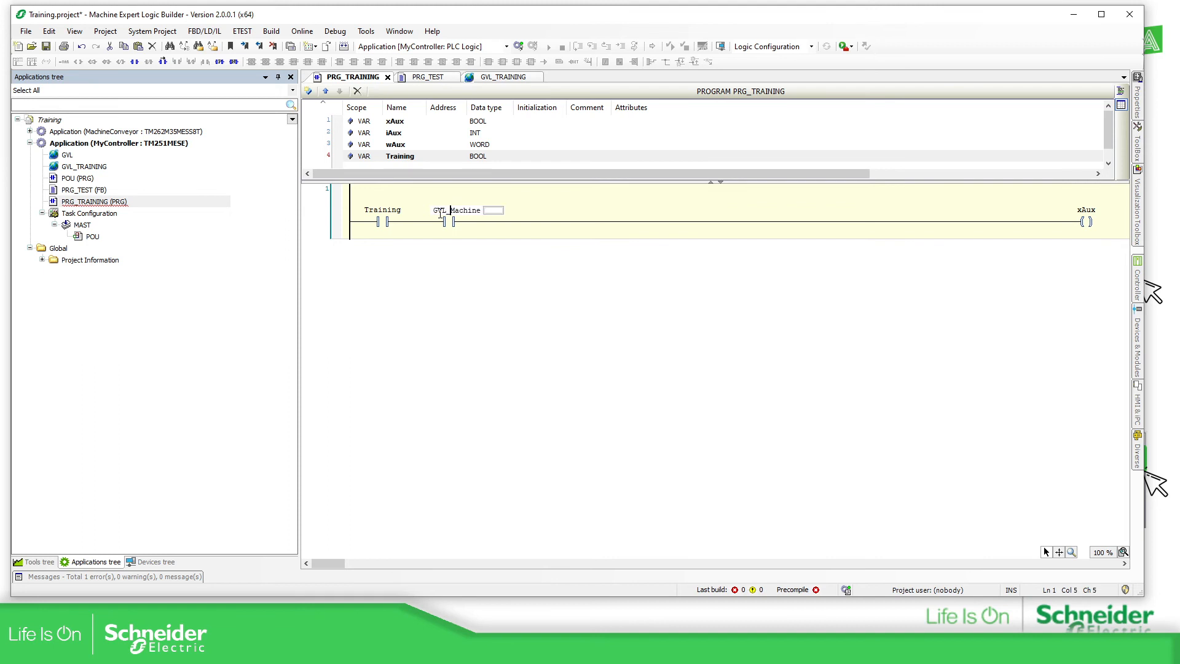
type("_Training")
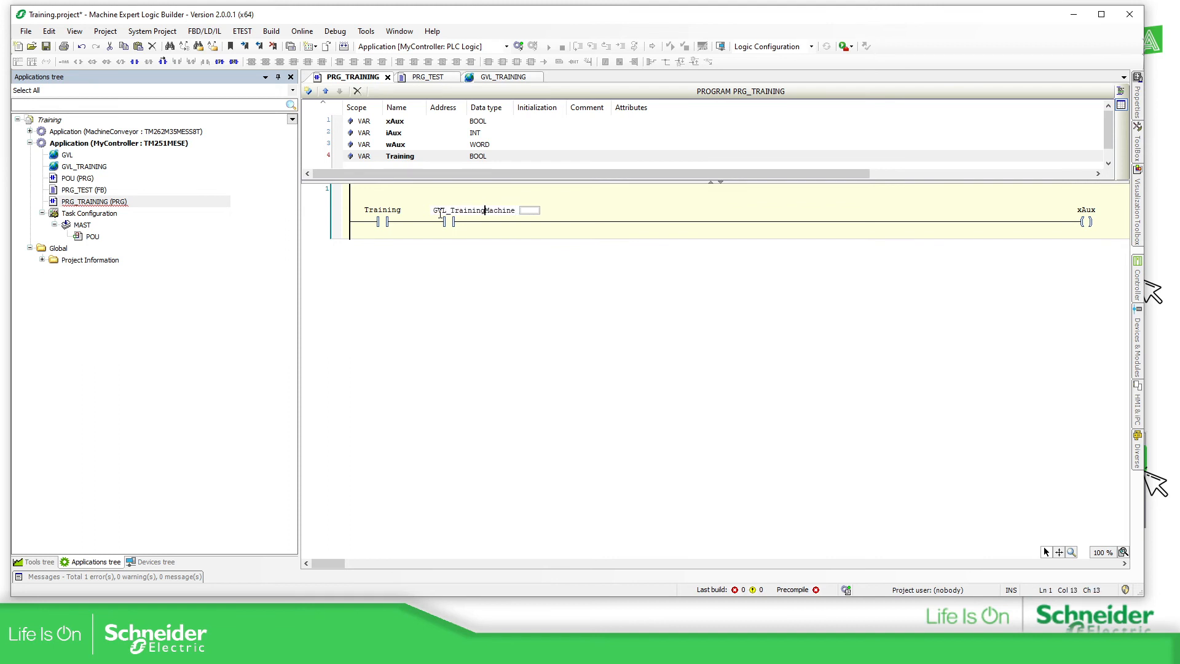
type(".Machine")
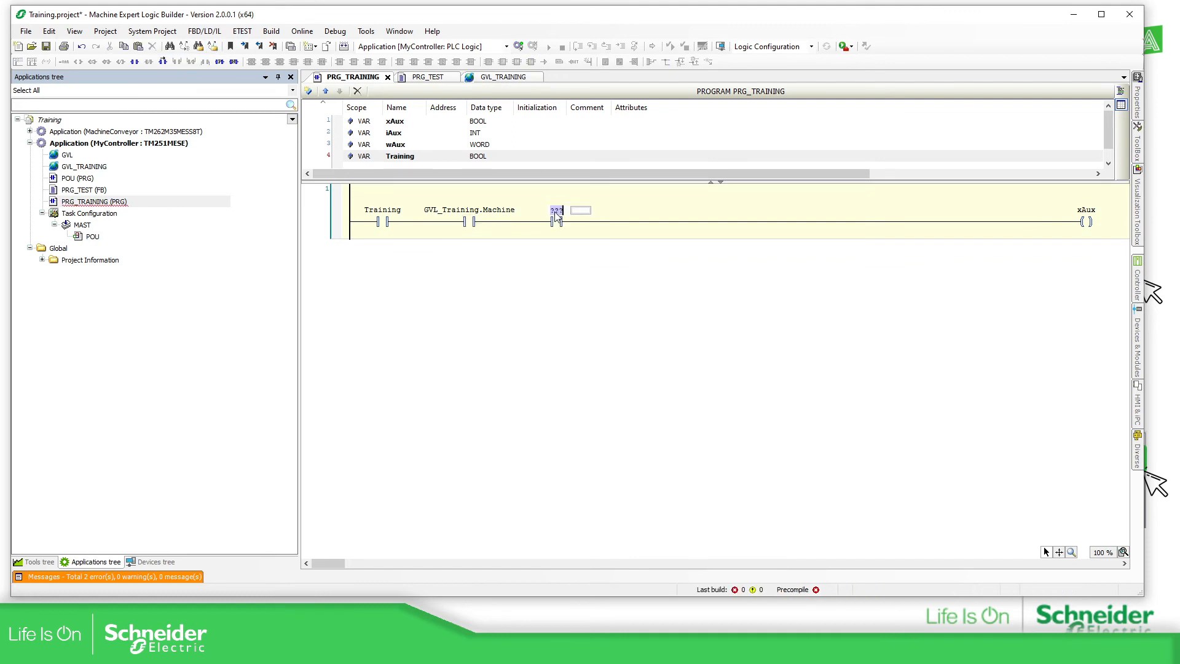
Label the third contact GVL_Training.Expert and auto-declare Expert as a BOOL global in GVL_TRAINING.
type("GVL_")
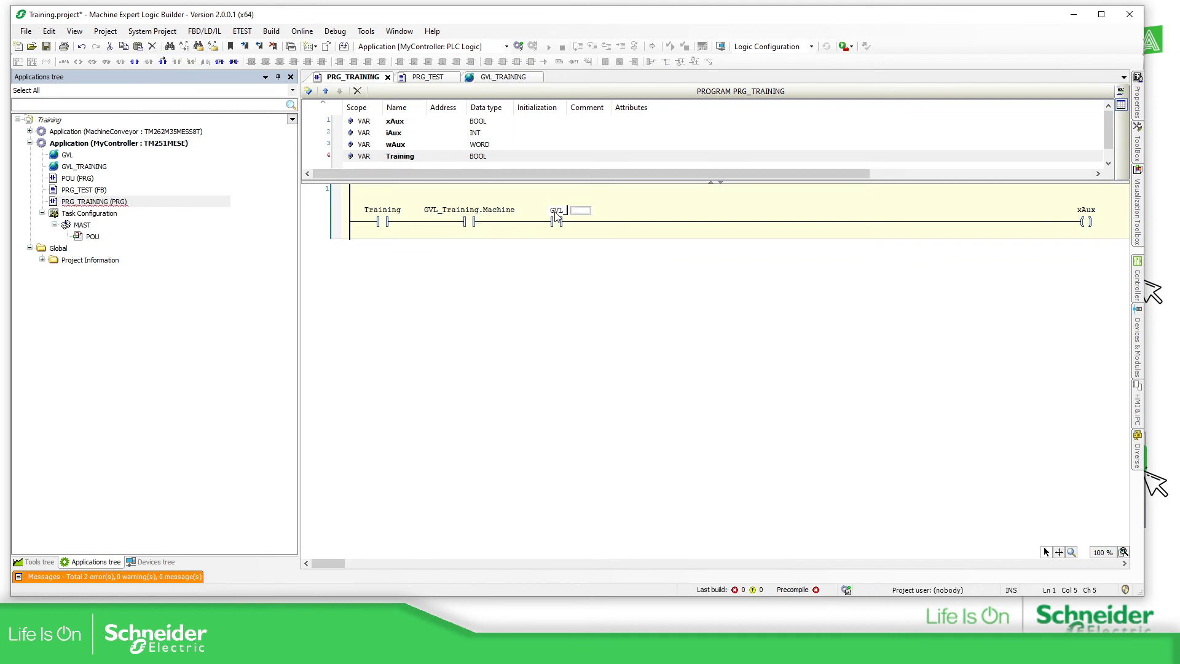
type("GVL_Training.")
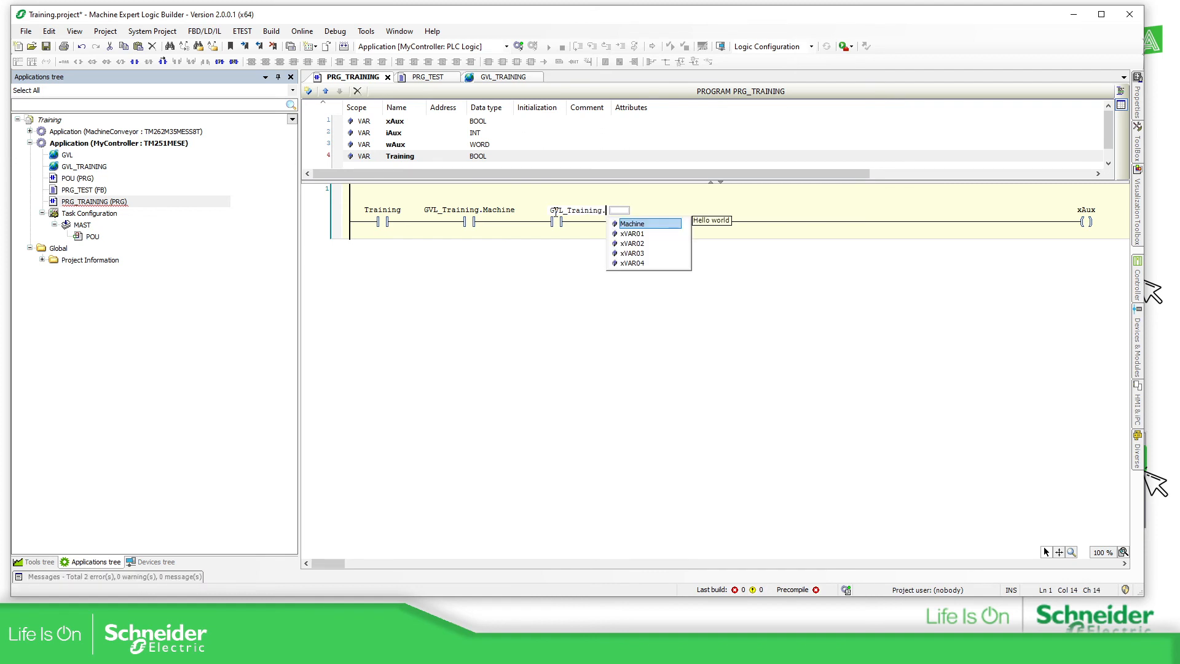
type("Expert")
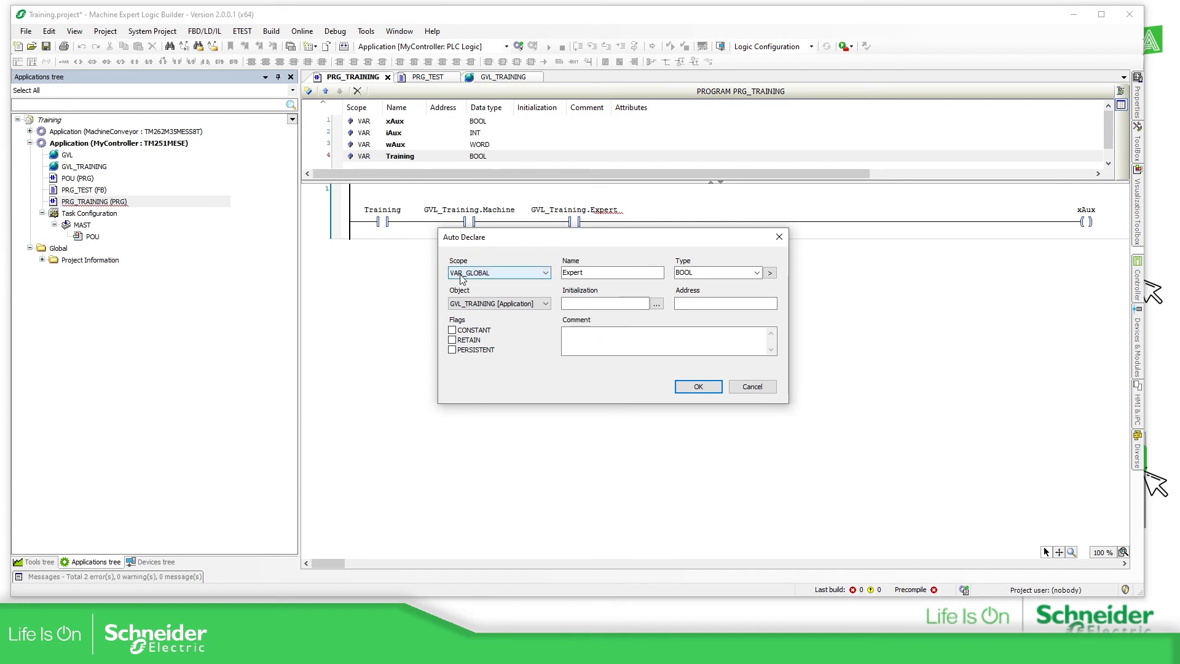
mouse_move(468, 303)
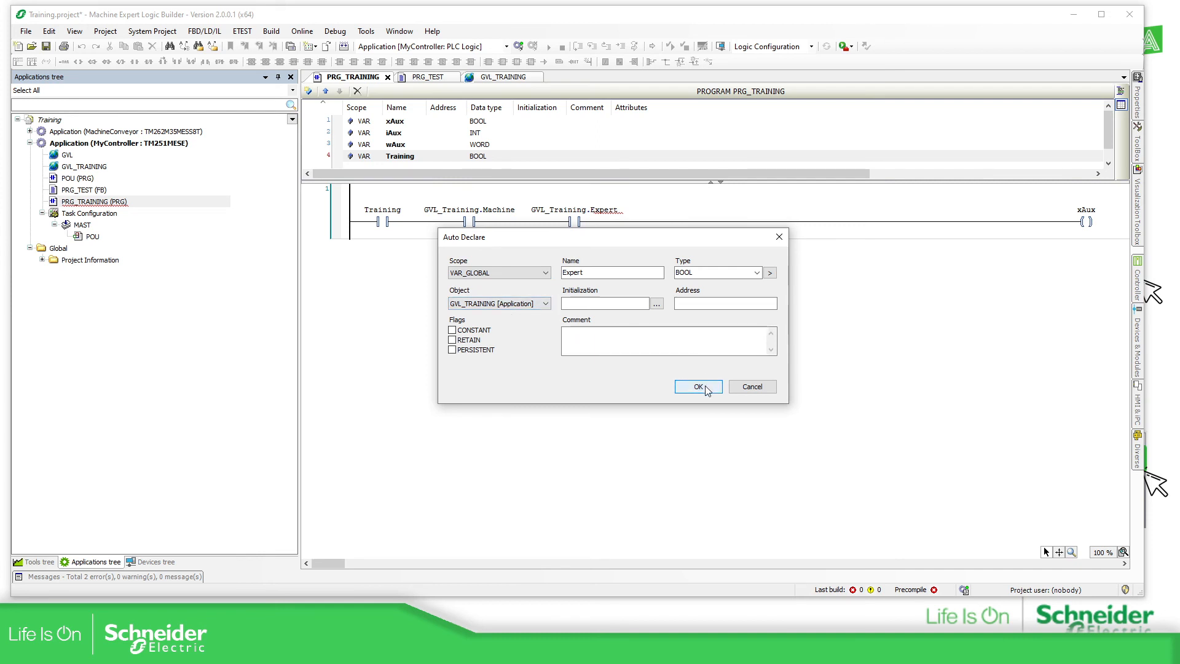
left_click(698, 386)
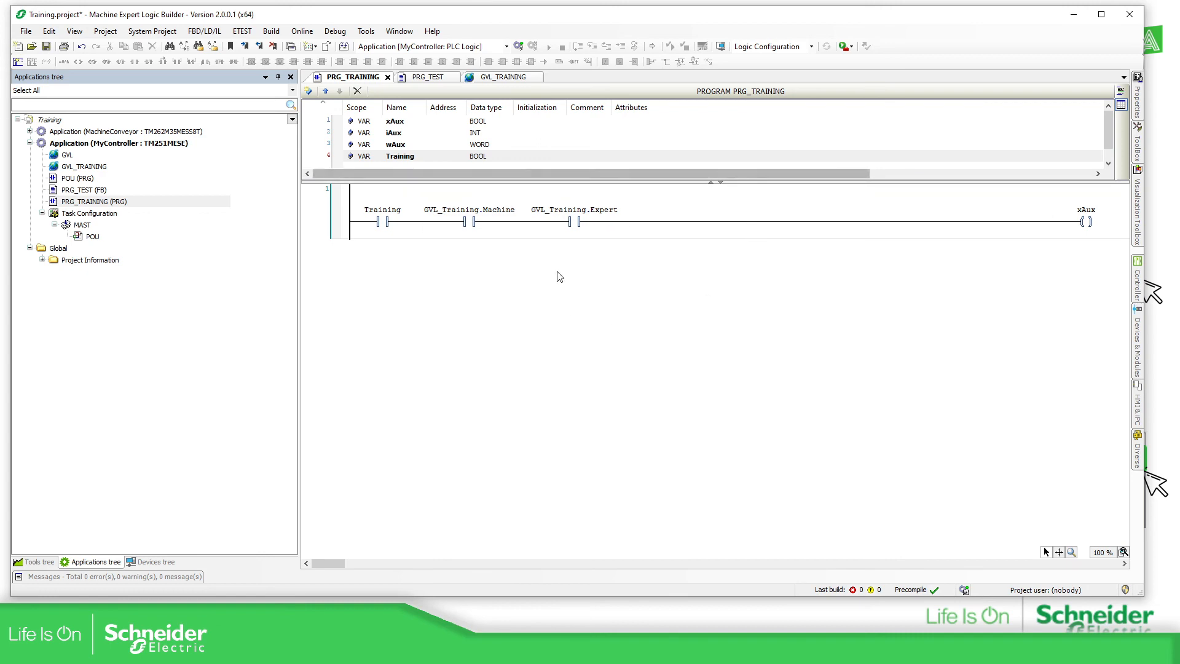
mouse_move(597, 247)
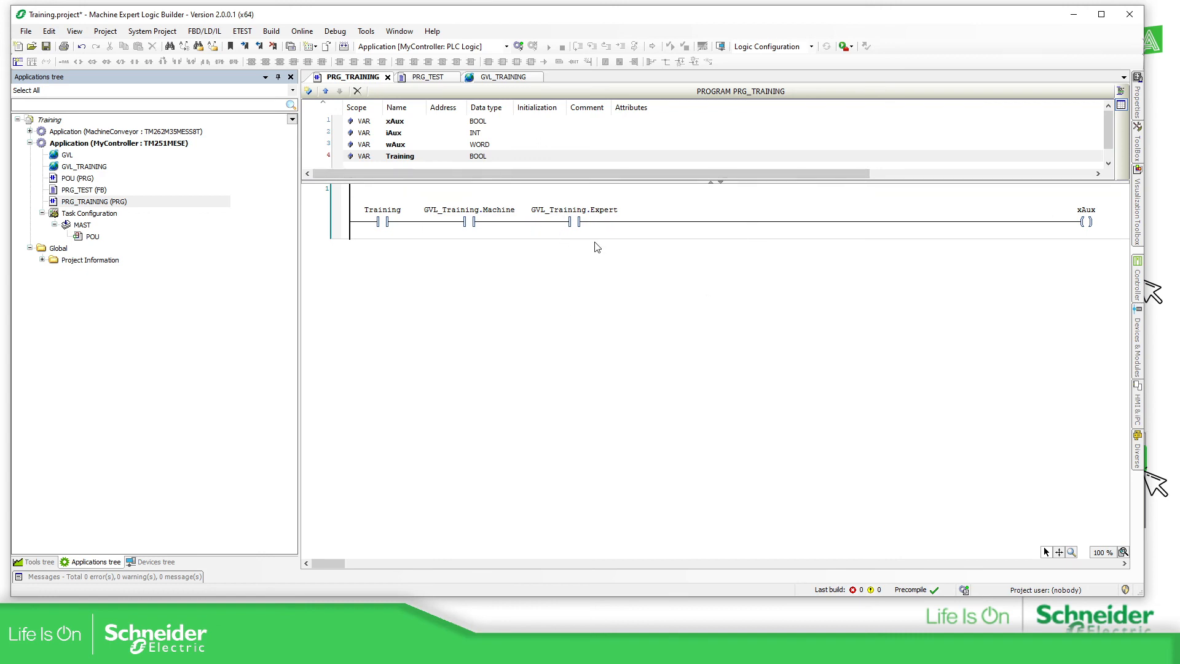